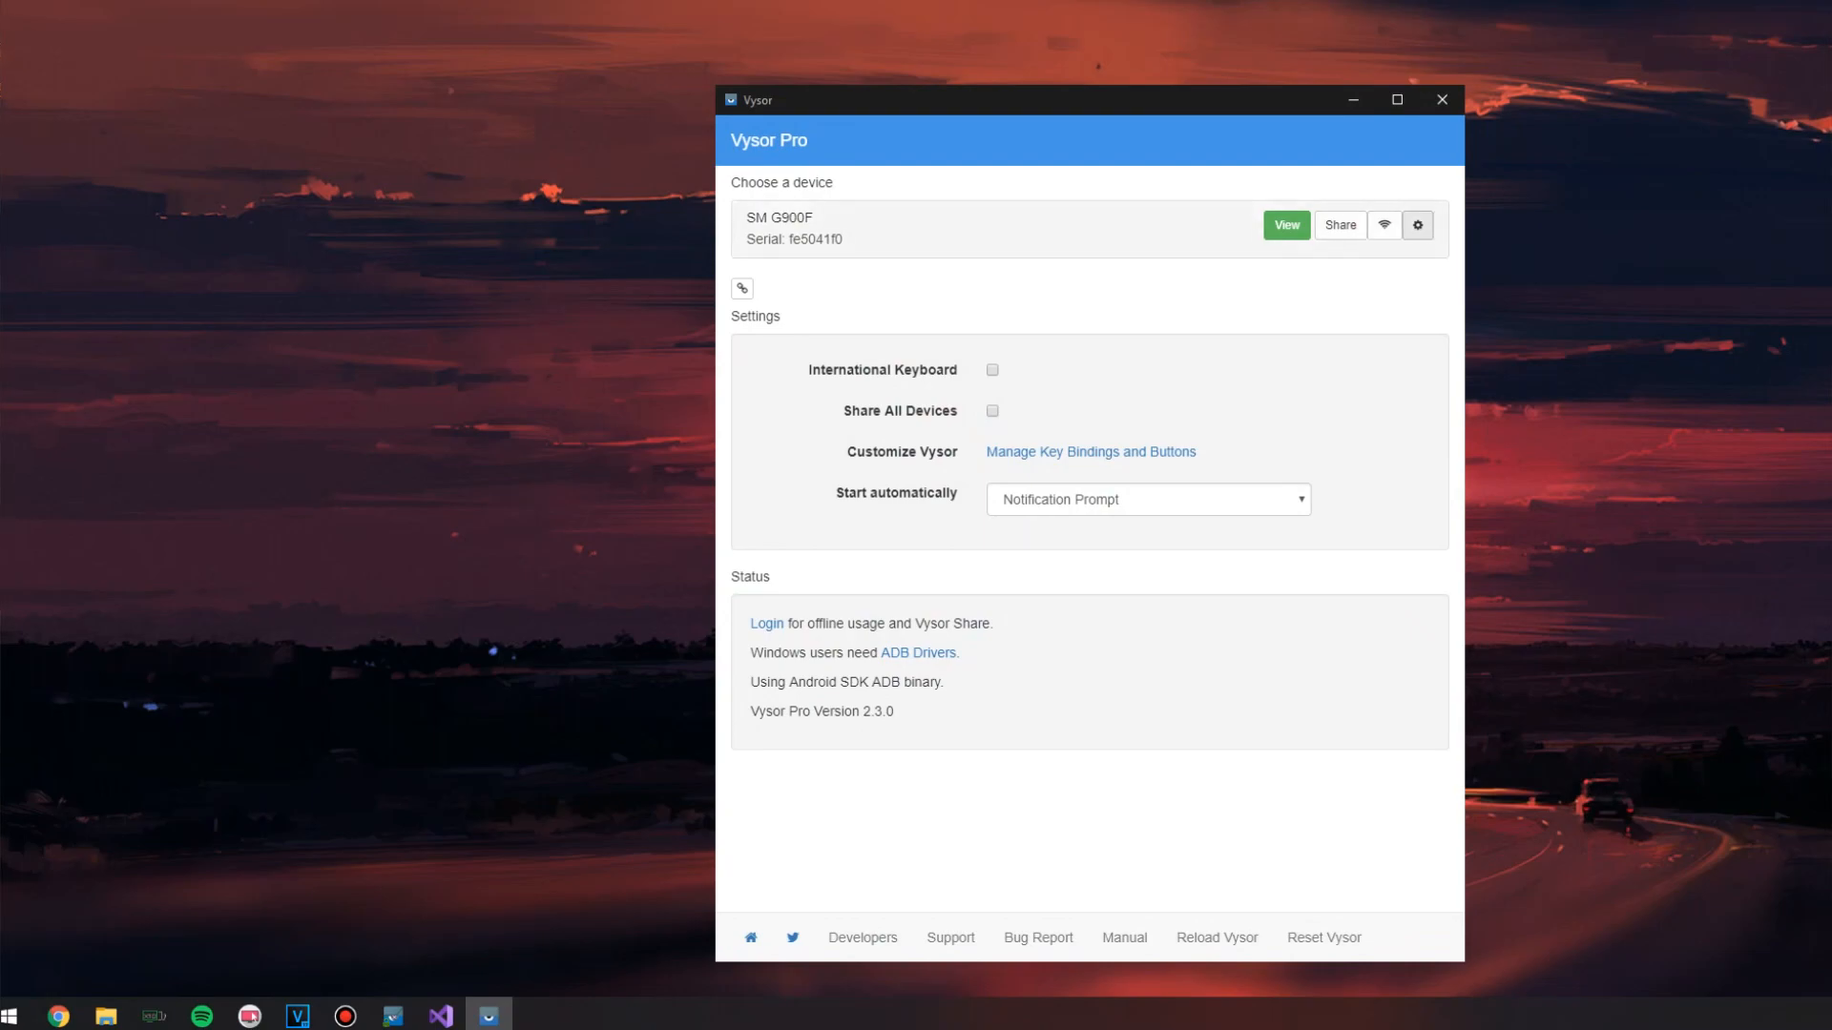
Choose a different streaming bitrate in the SM G900F phone's settings
click(1416, 225)
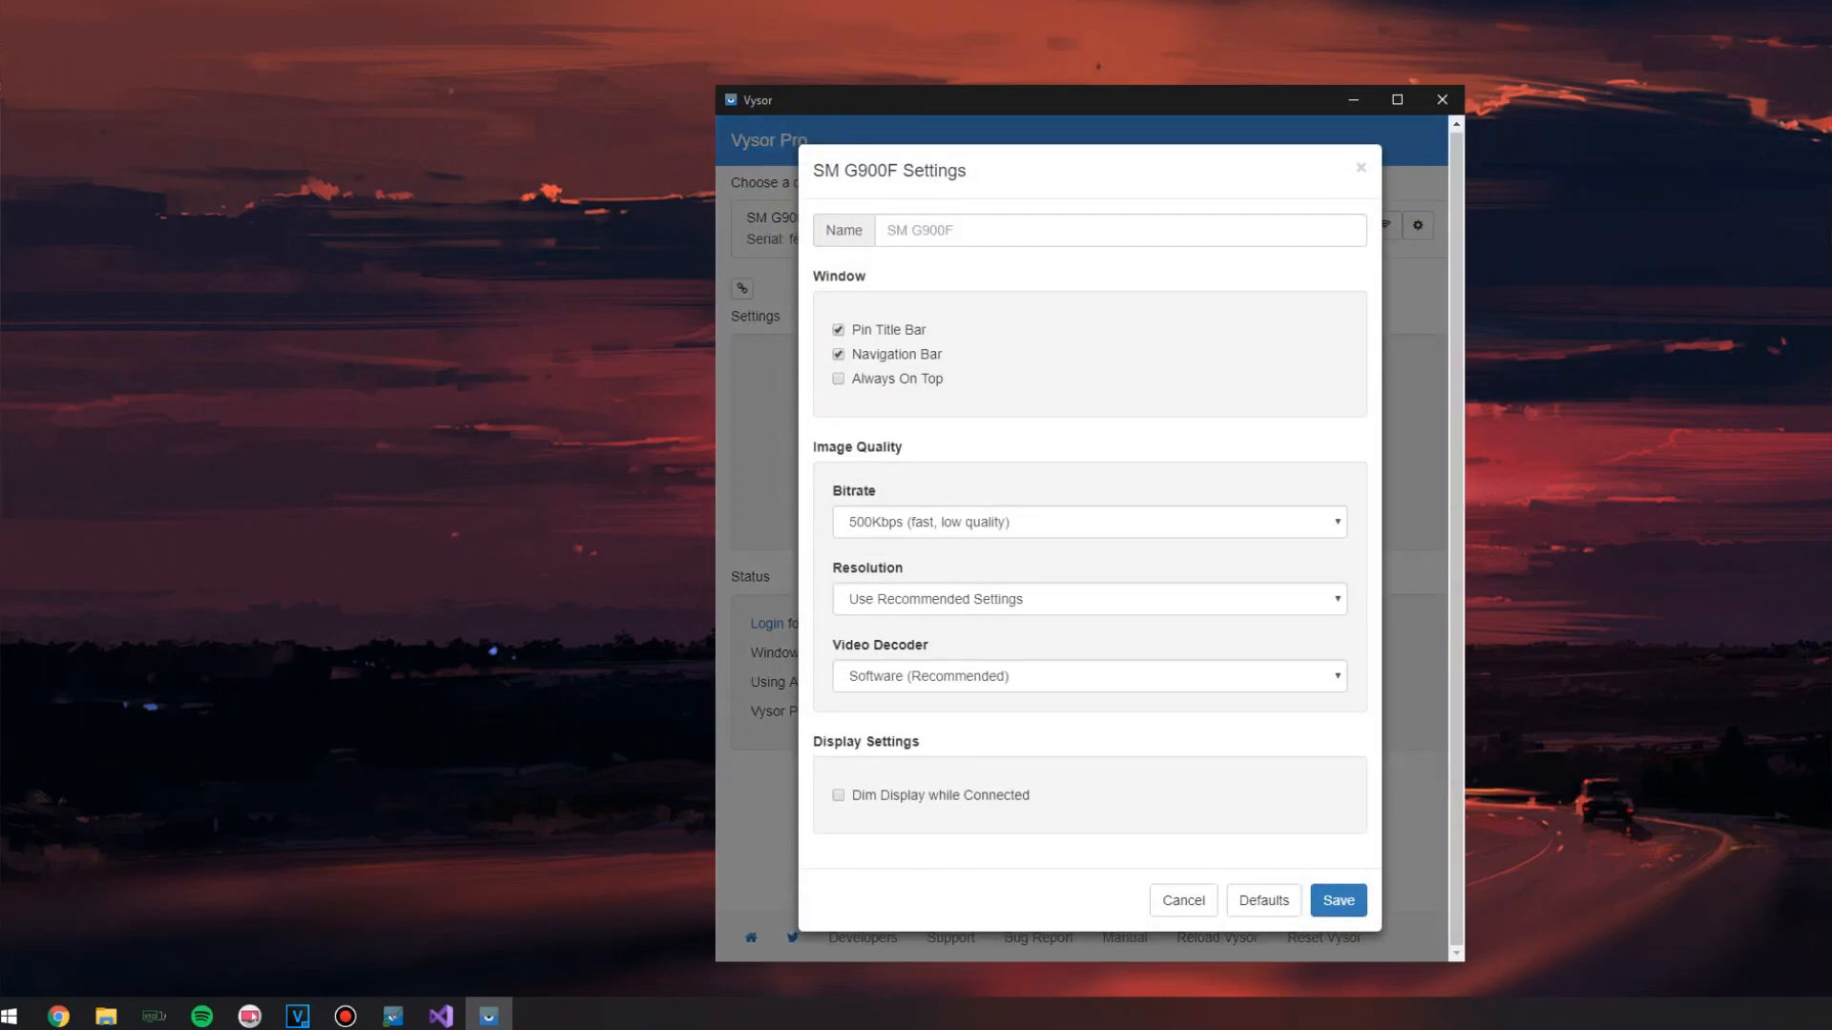
click(1088, 521)
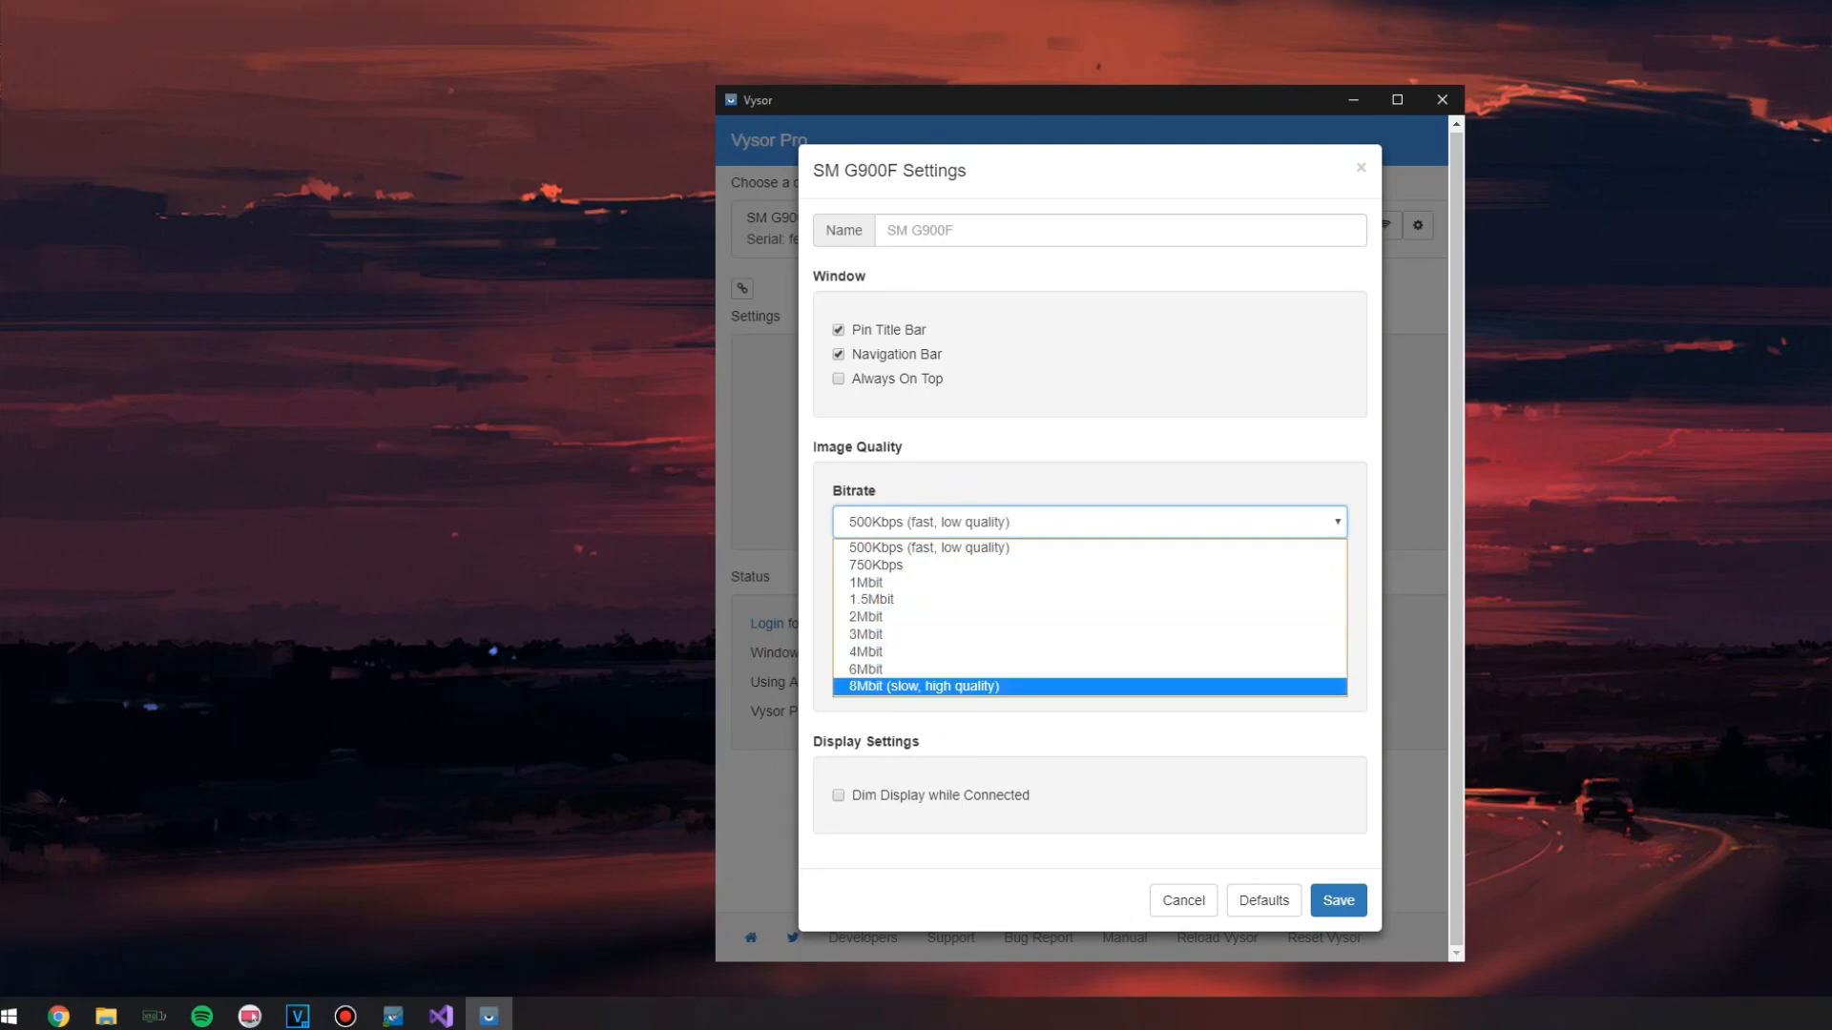
click(919, 685)
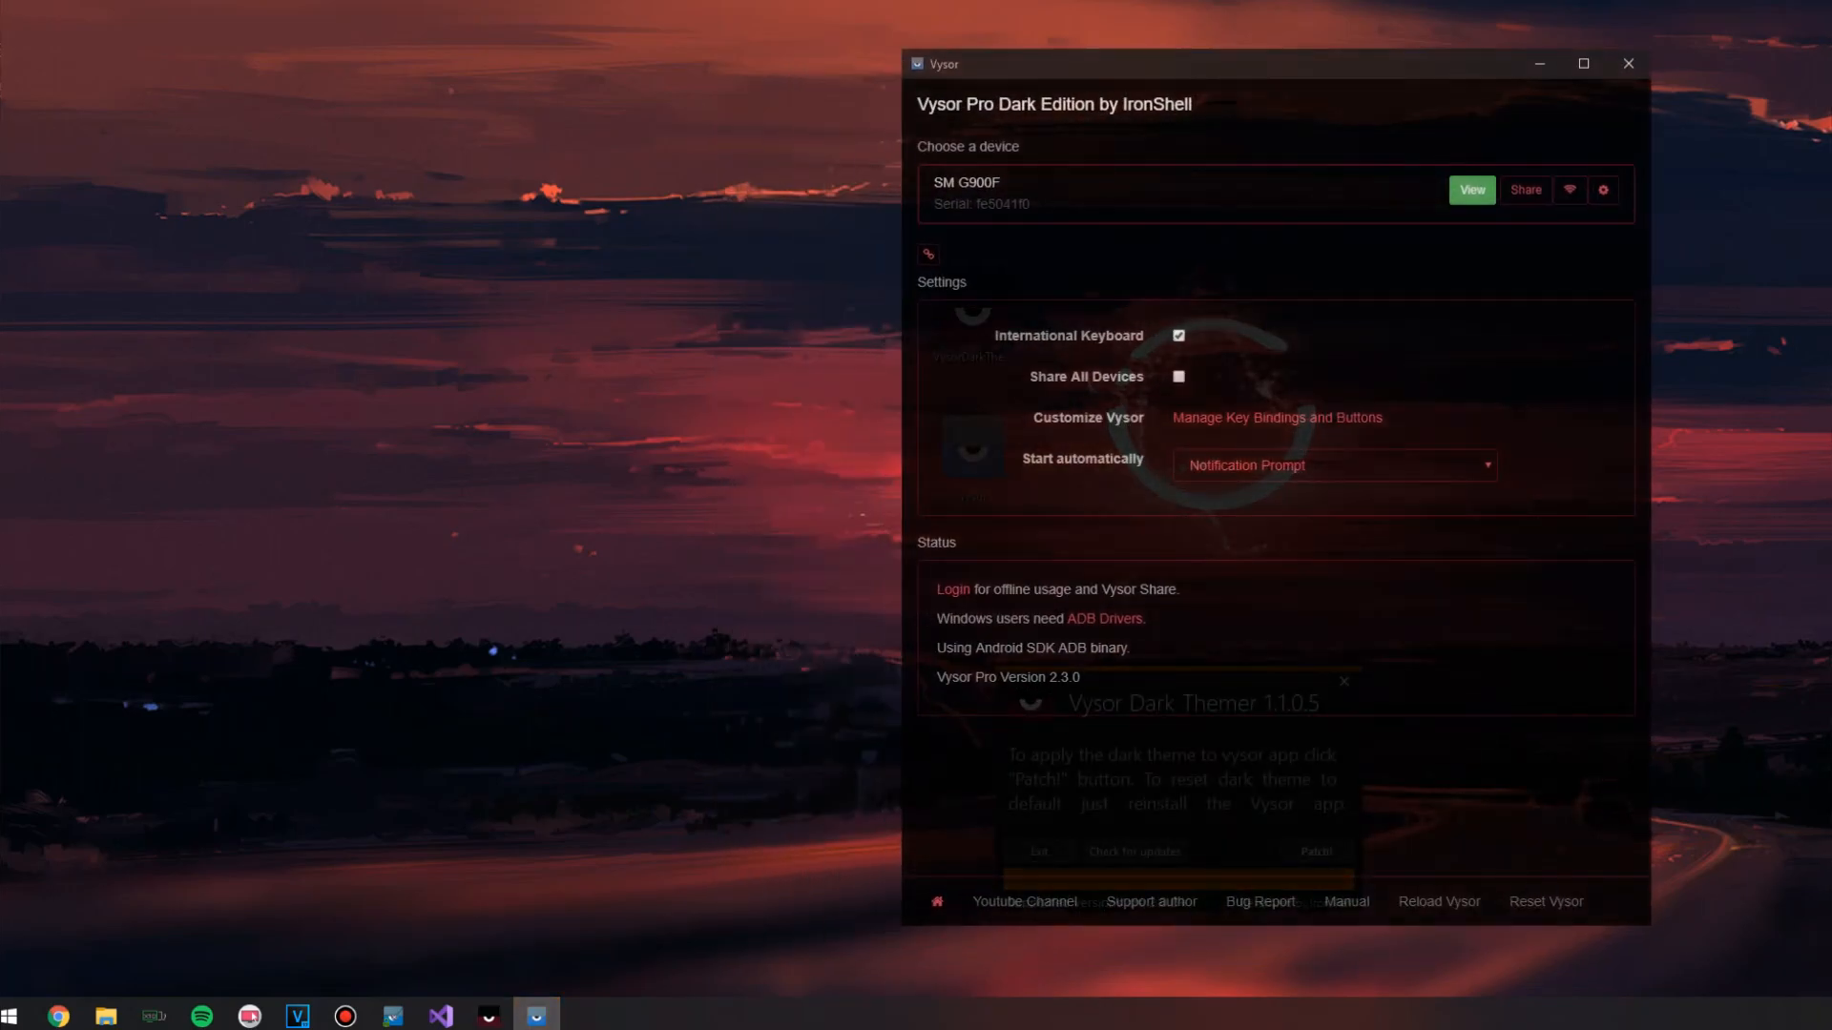
click(1341, 681)
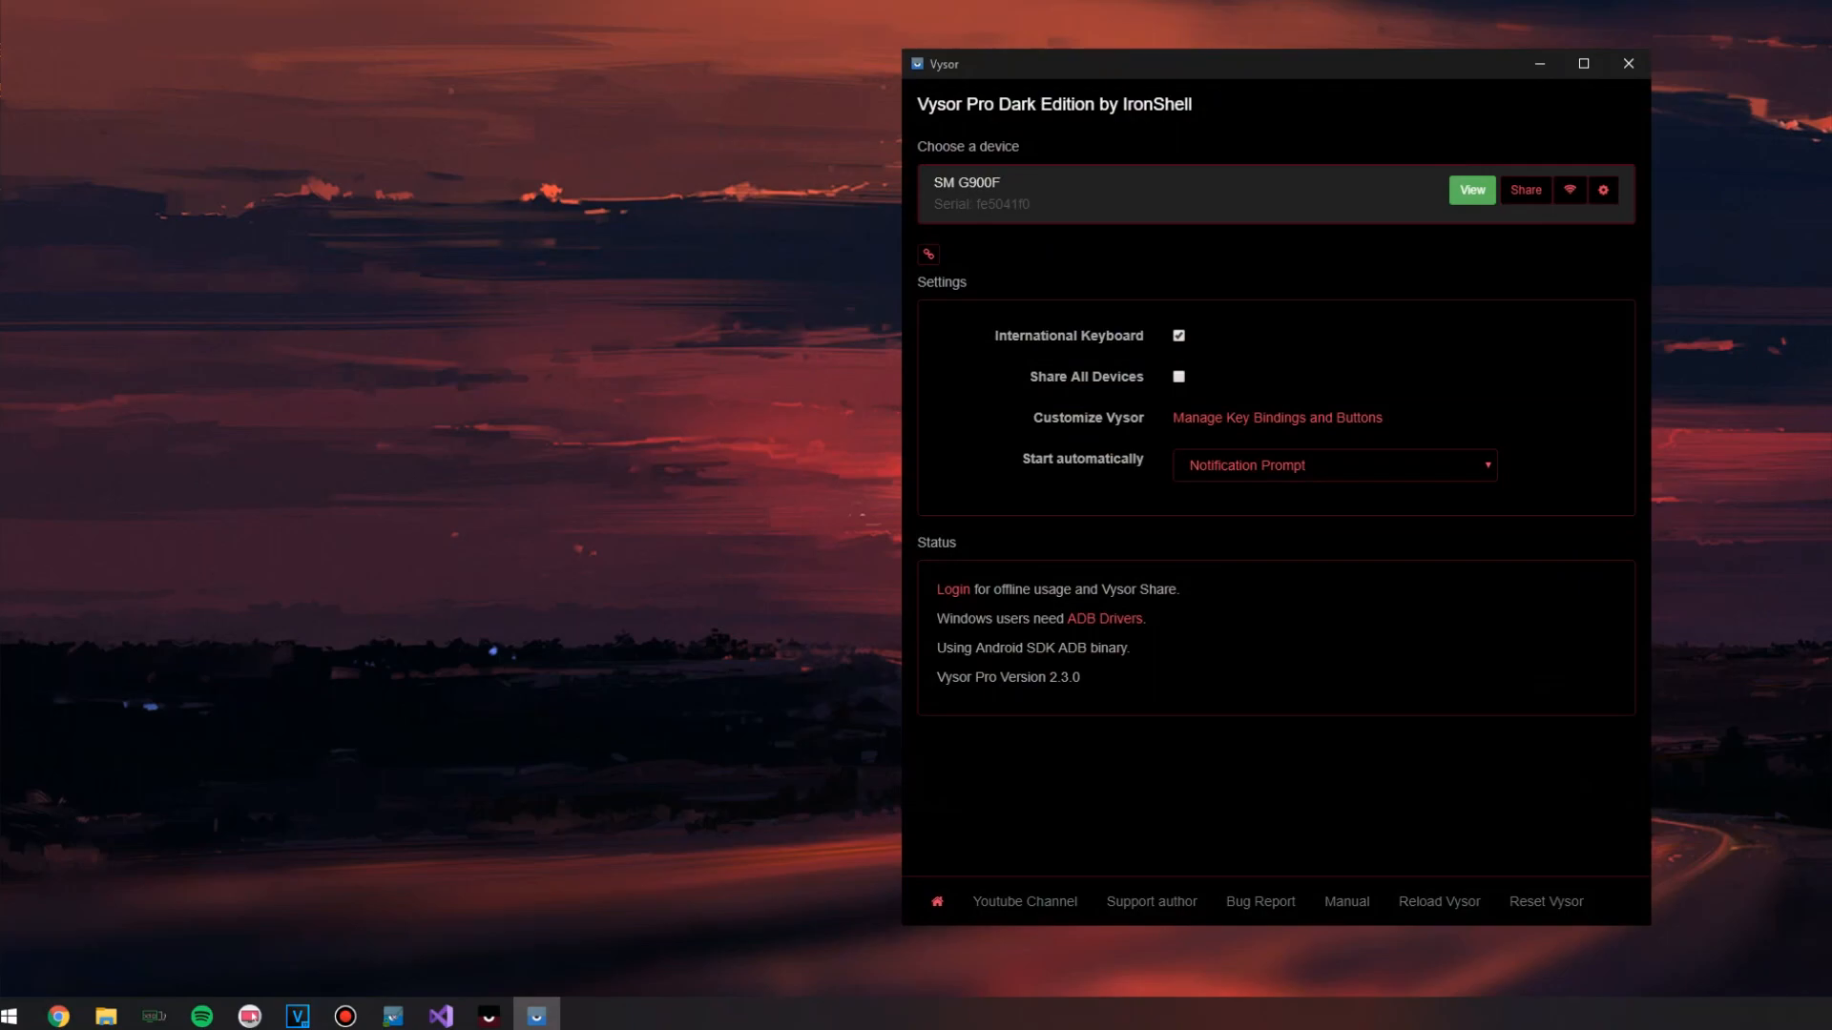
click(1602, 189)
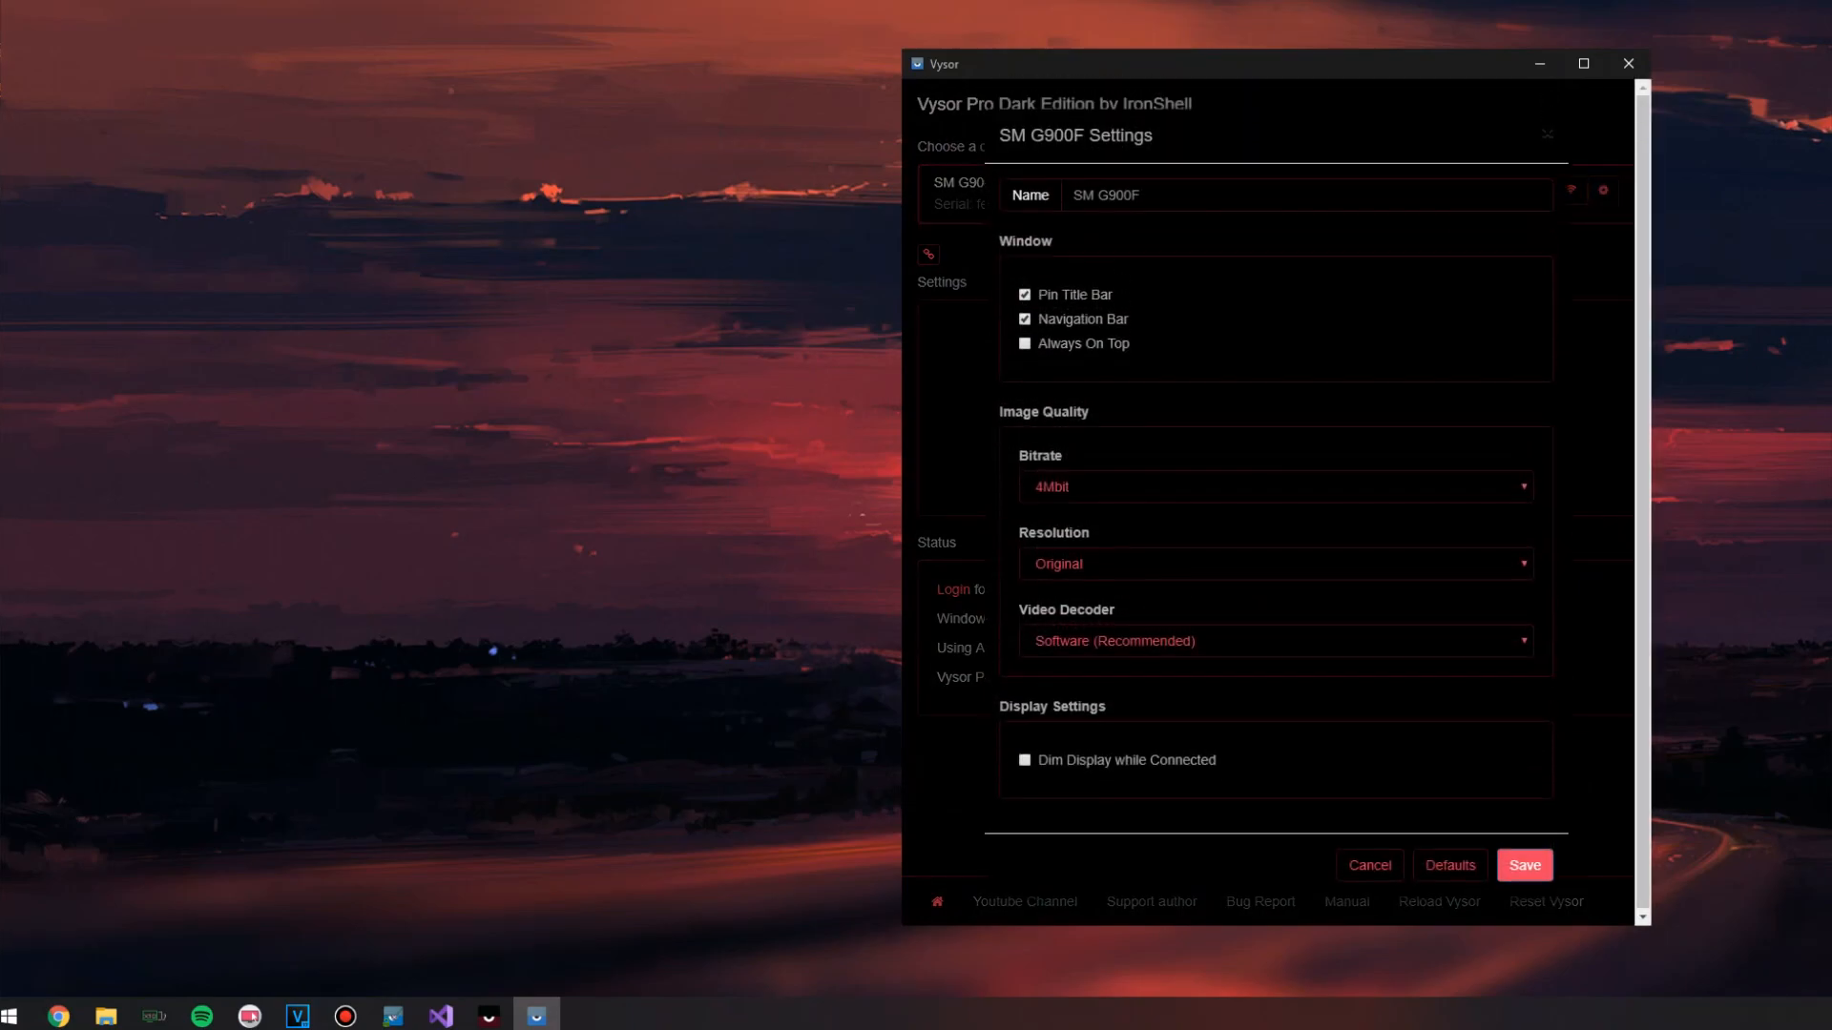
click(1273, 487)
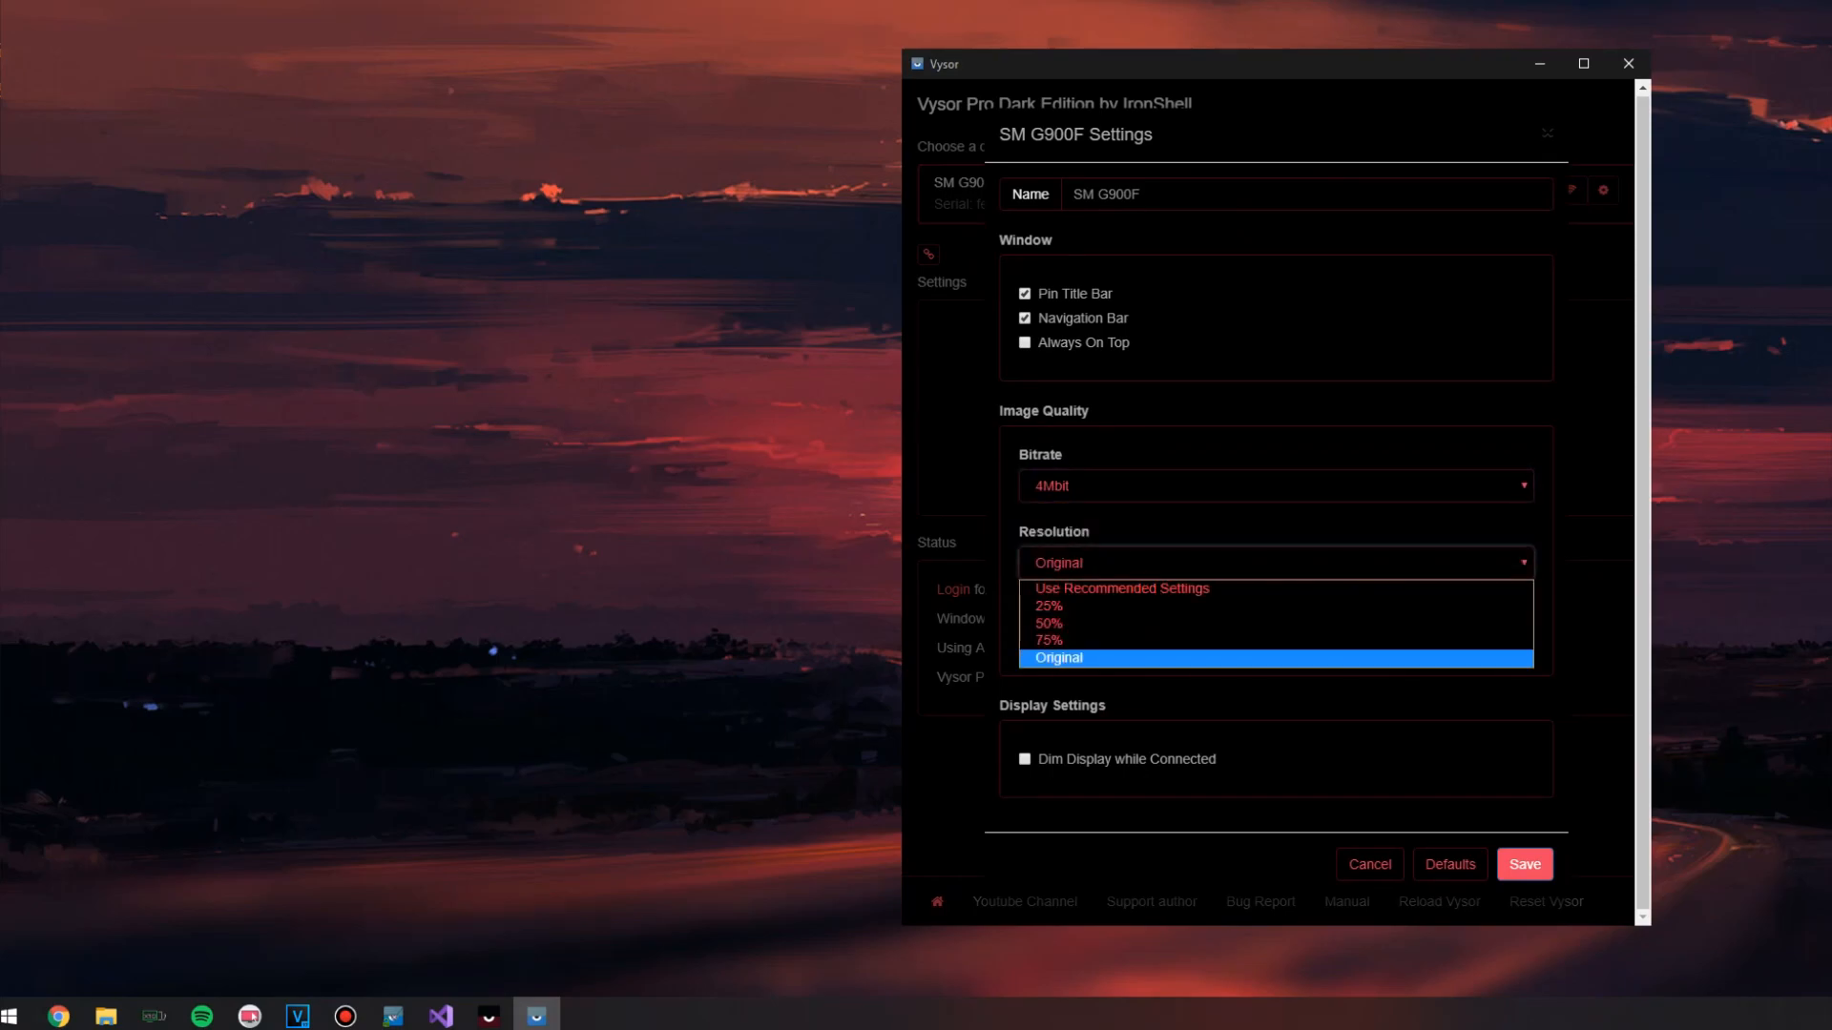
click(1523, 870)
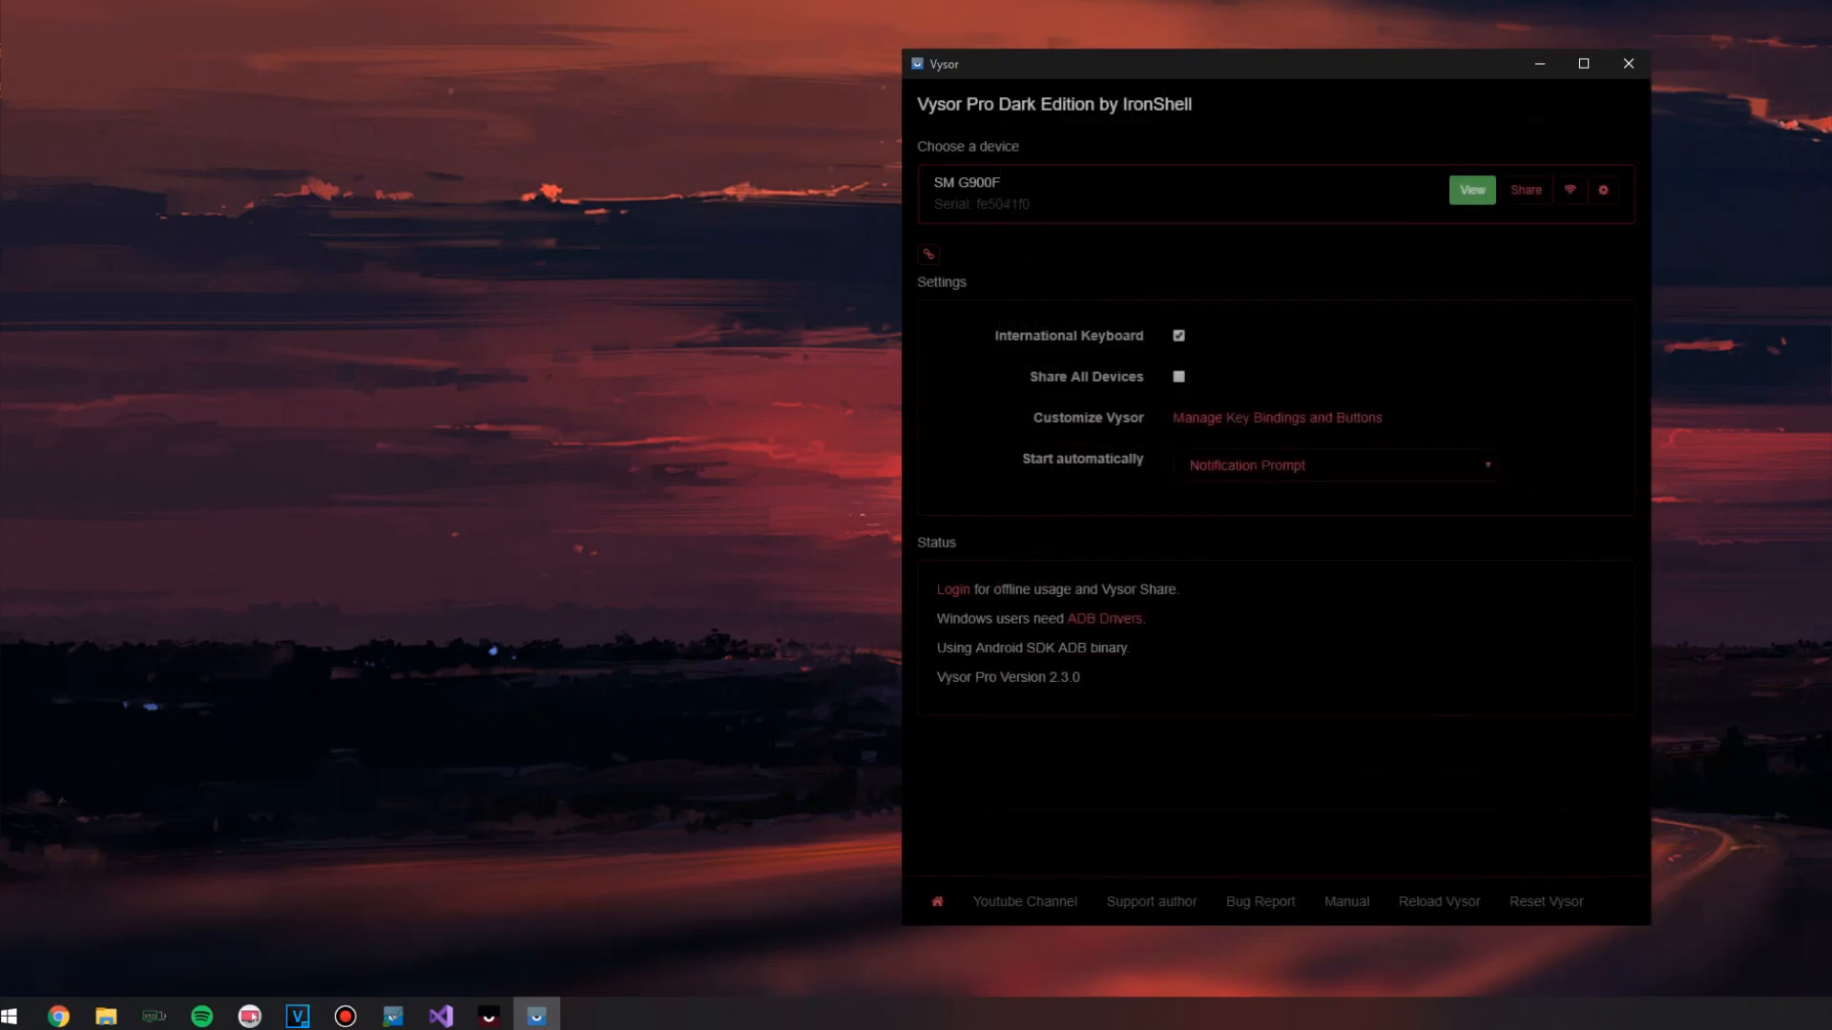
click(1471, 193)
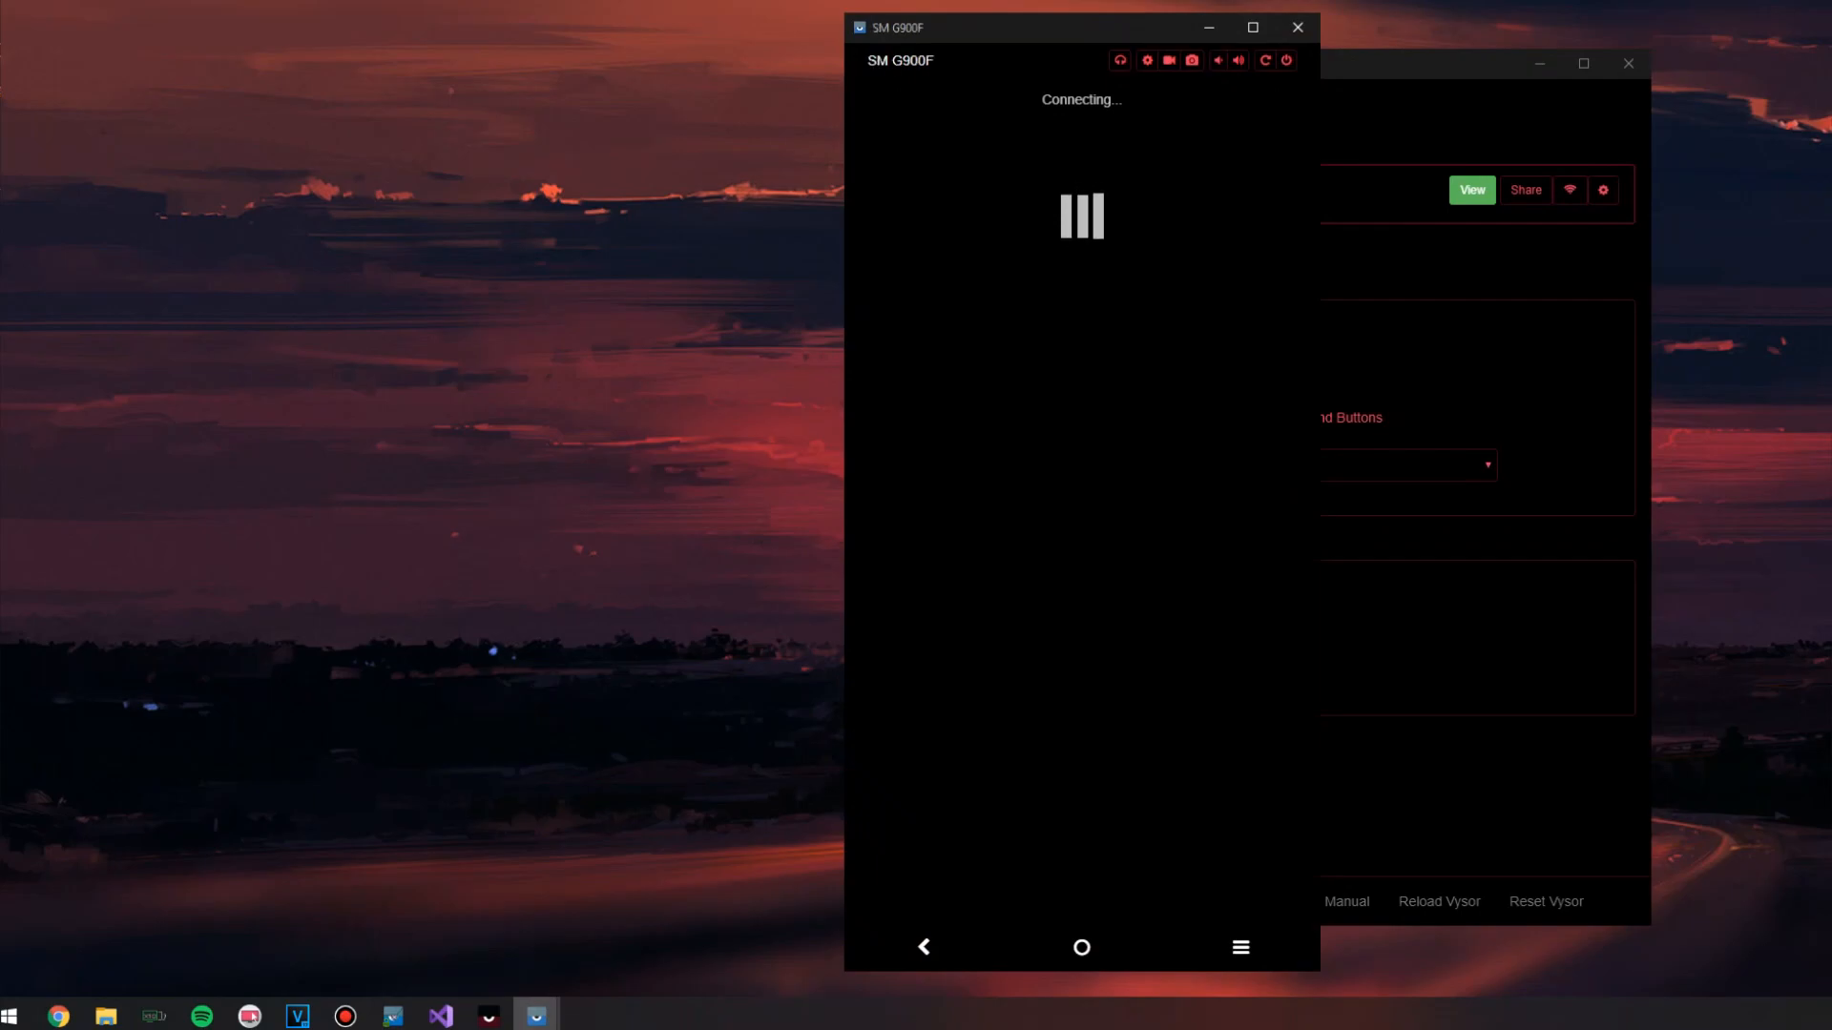
Start mirroring the SM G900F and answer the Audio Mirroring prompt
click(1080, 948)
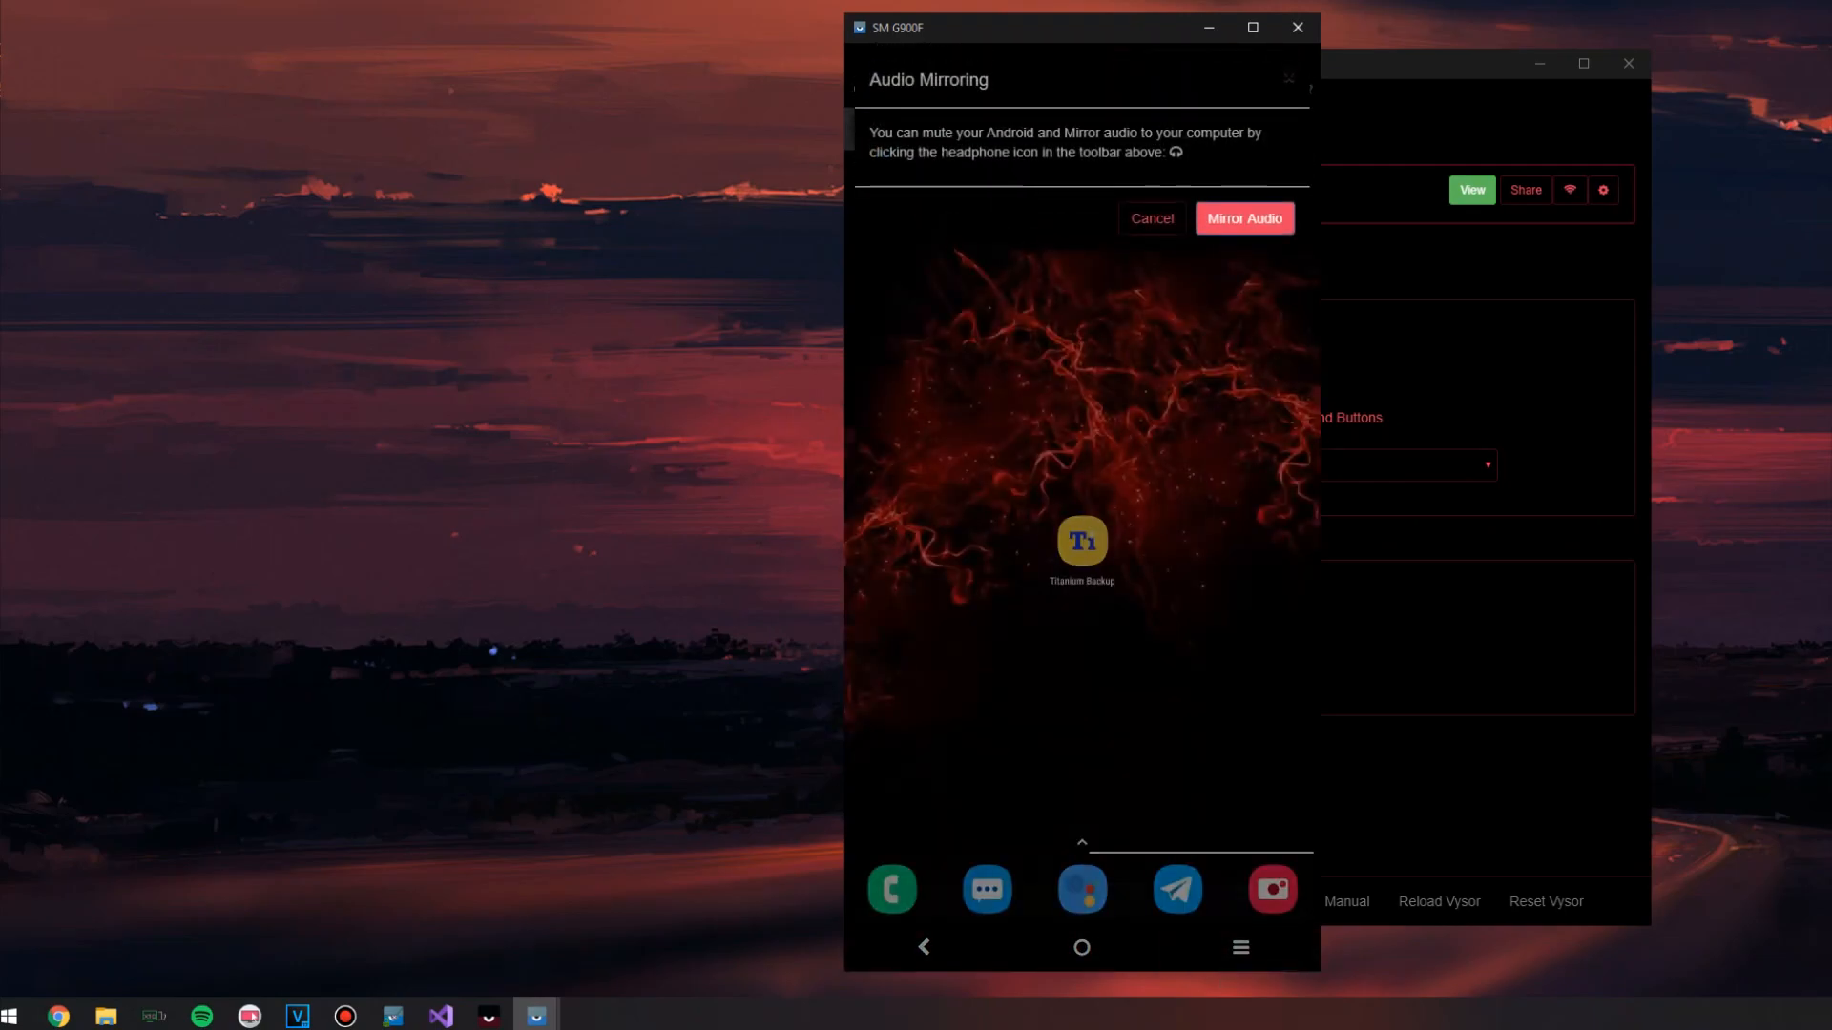
click(1242, 221)
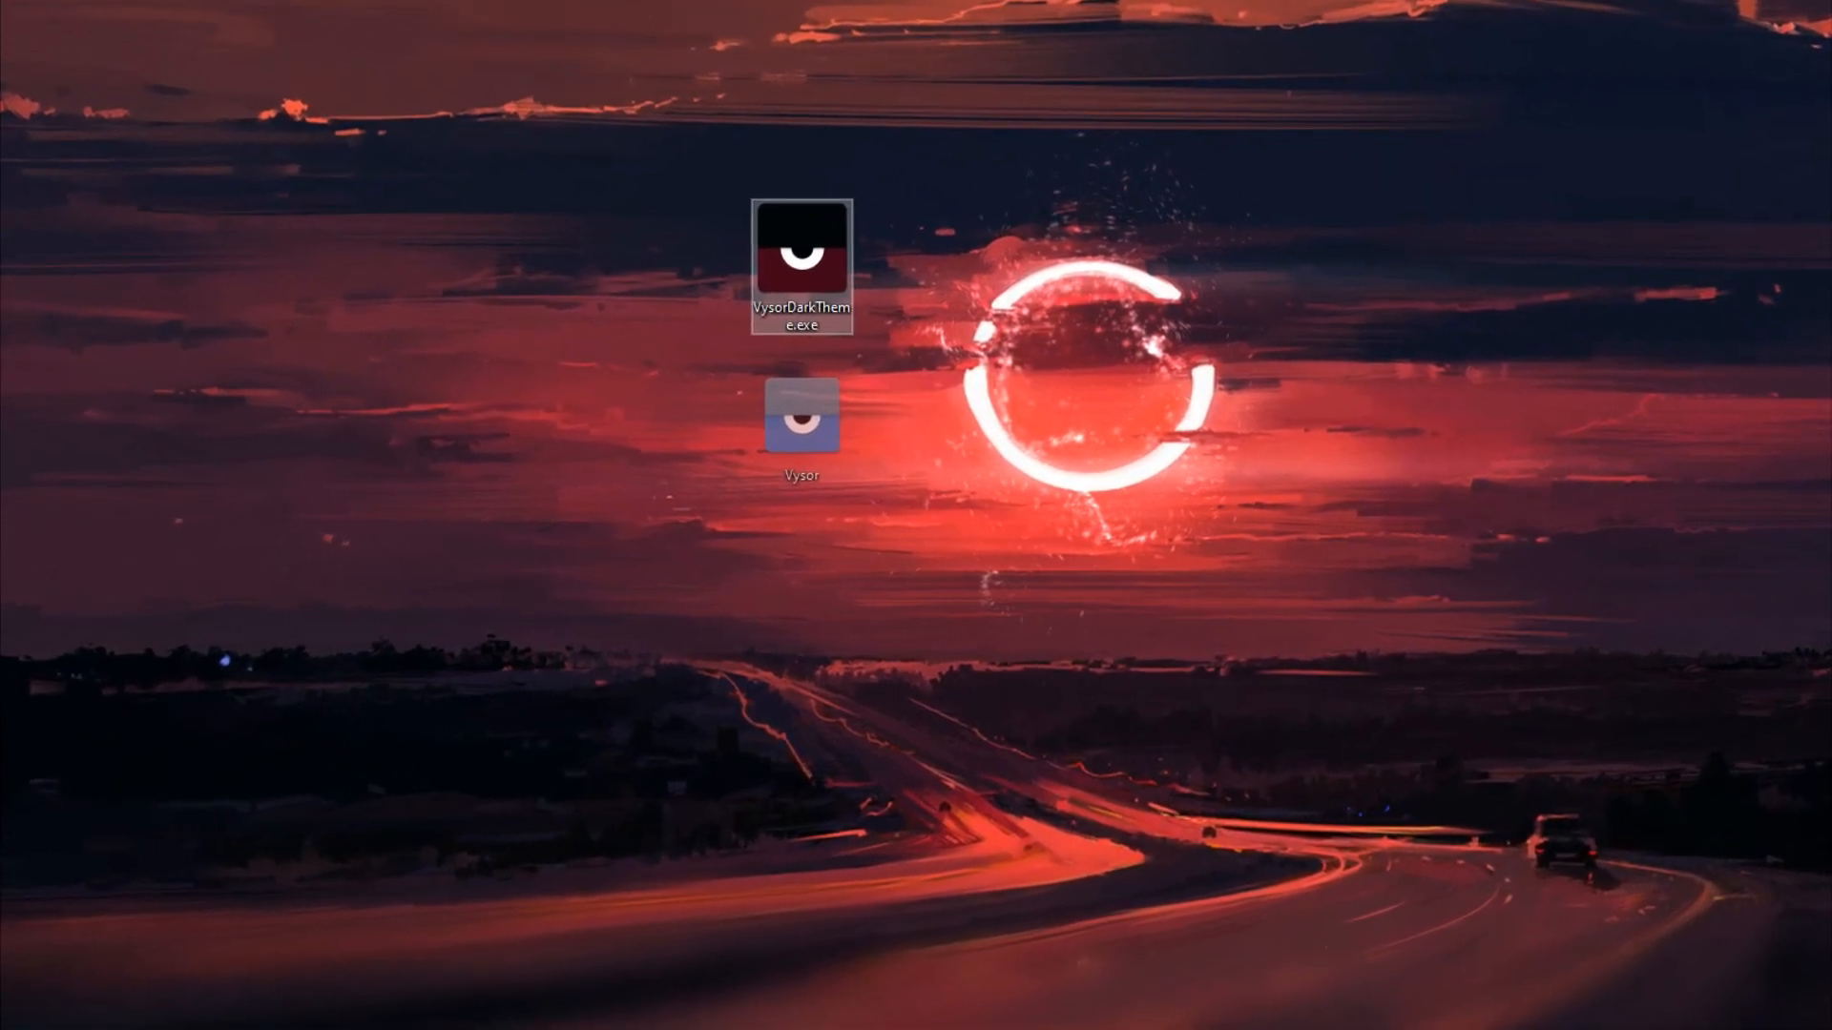
Run VysorDarkTheme.exe, confirm the black theme and detected Vysor path, and answer the start-Vysor prompt
double_click(802, 260)
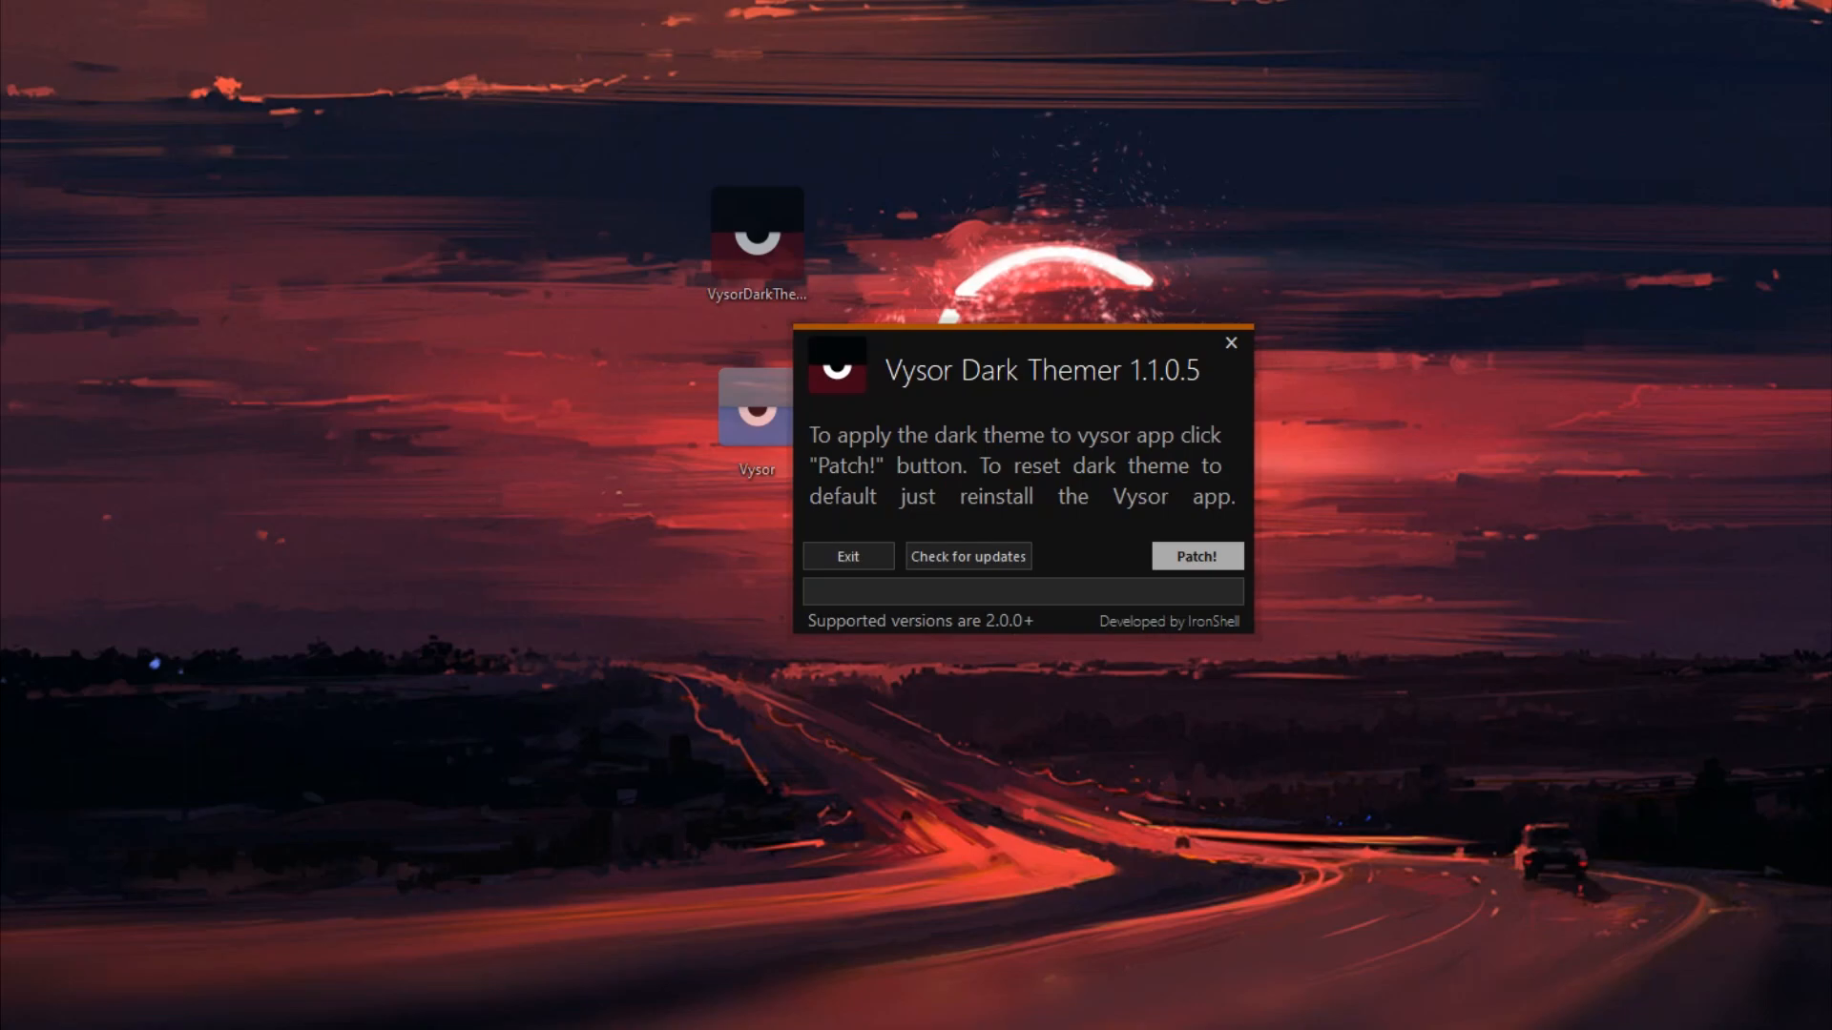
click(1196, 556)
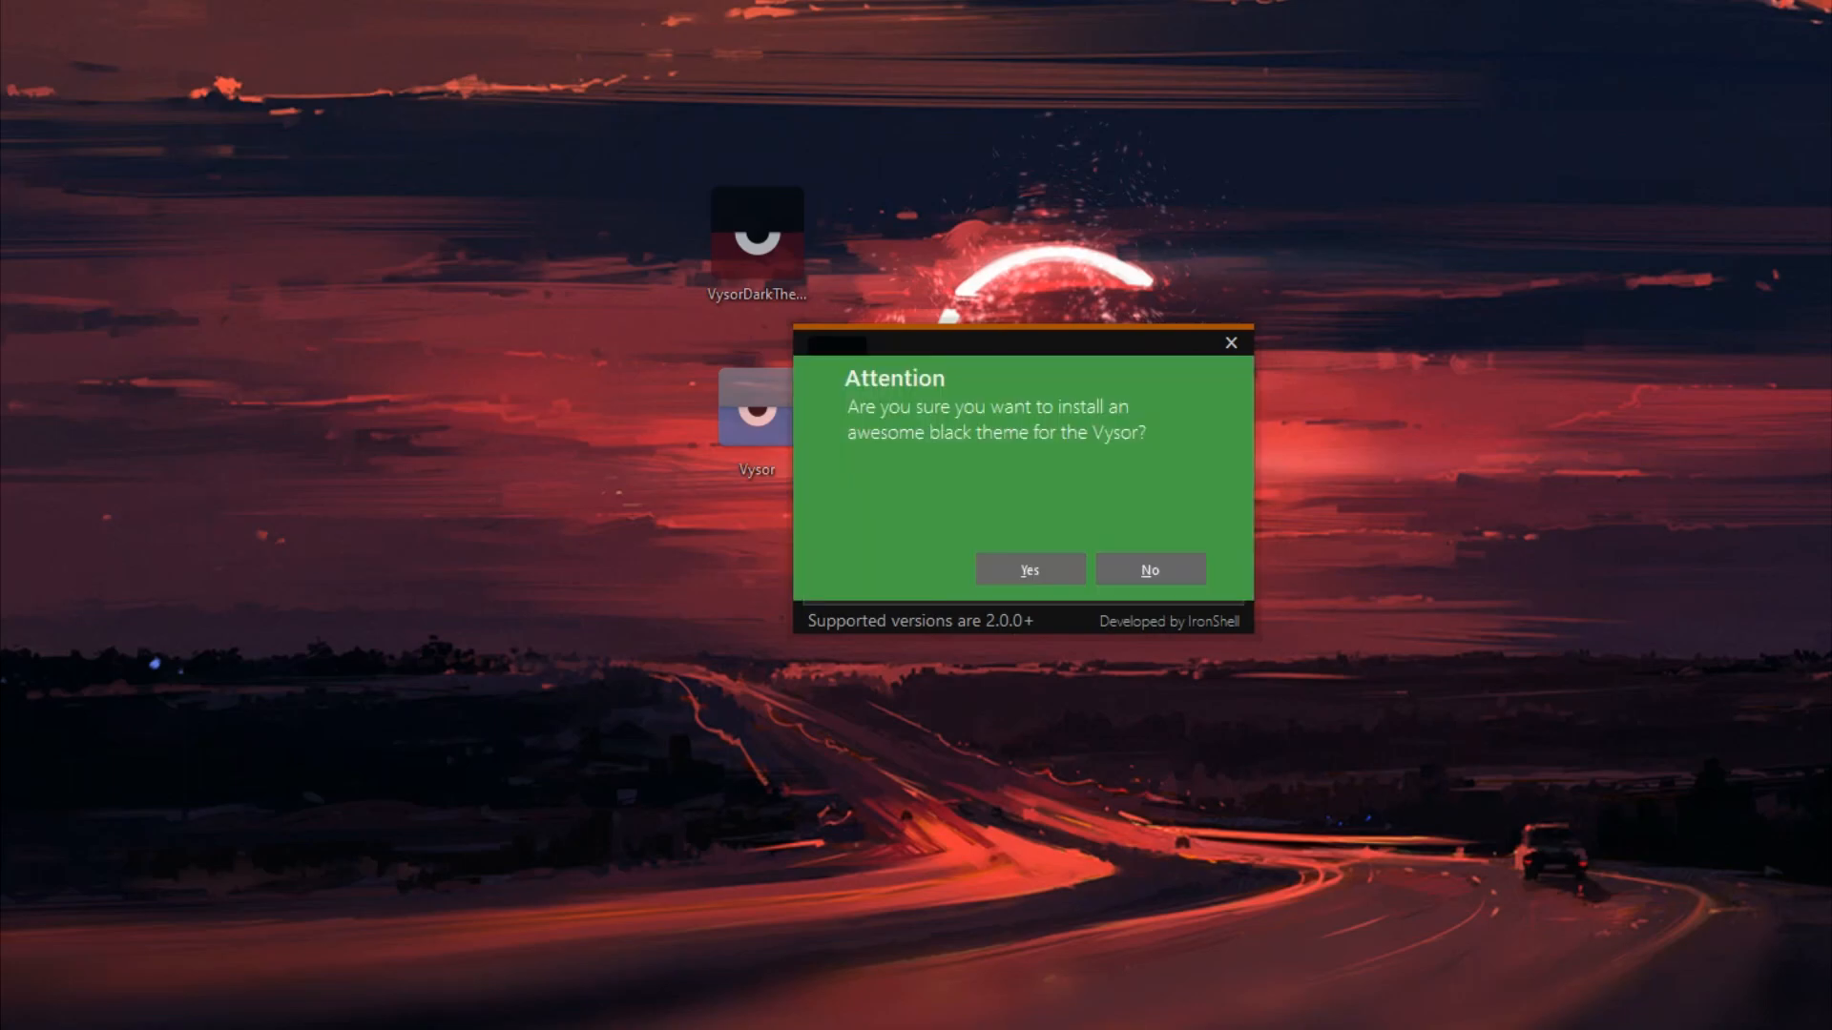
mouse_move(1149, 569)
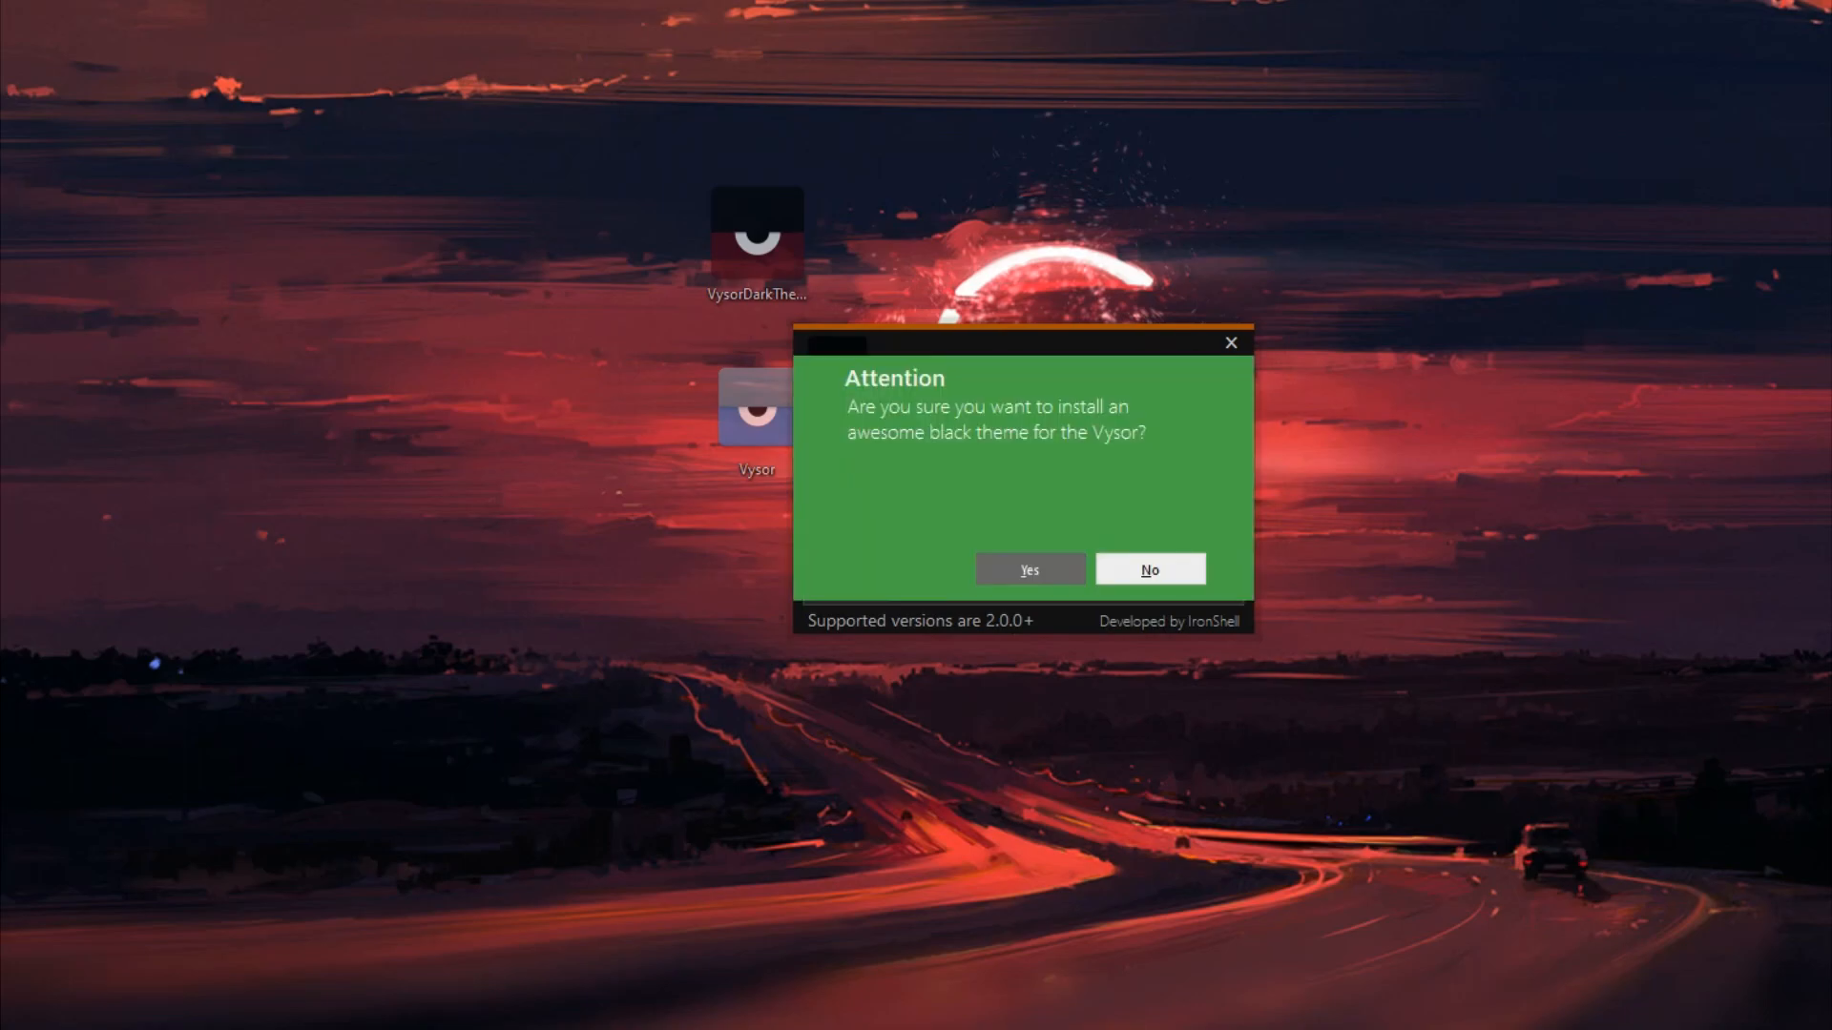
click(1027, 570)
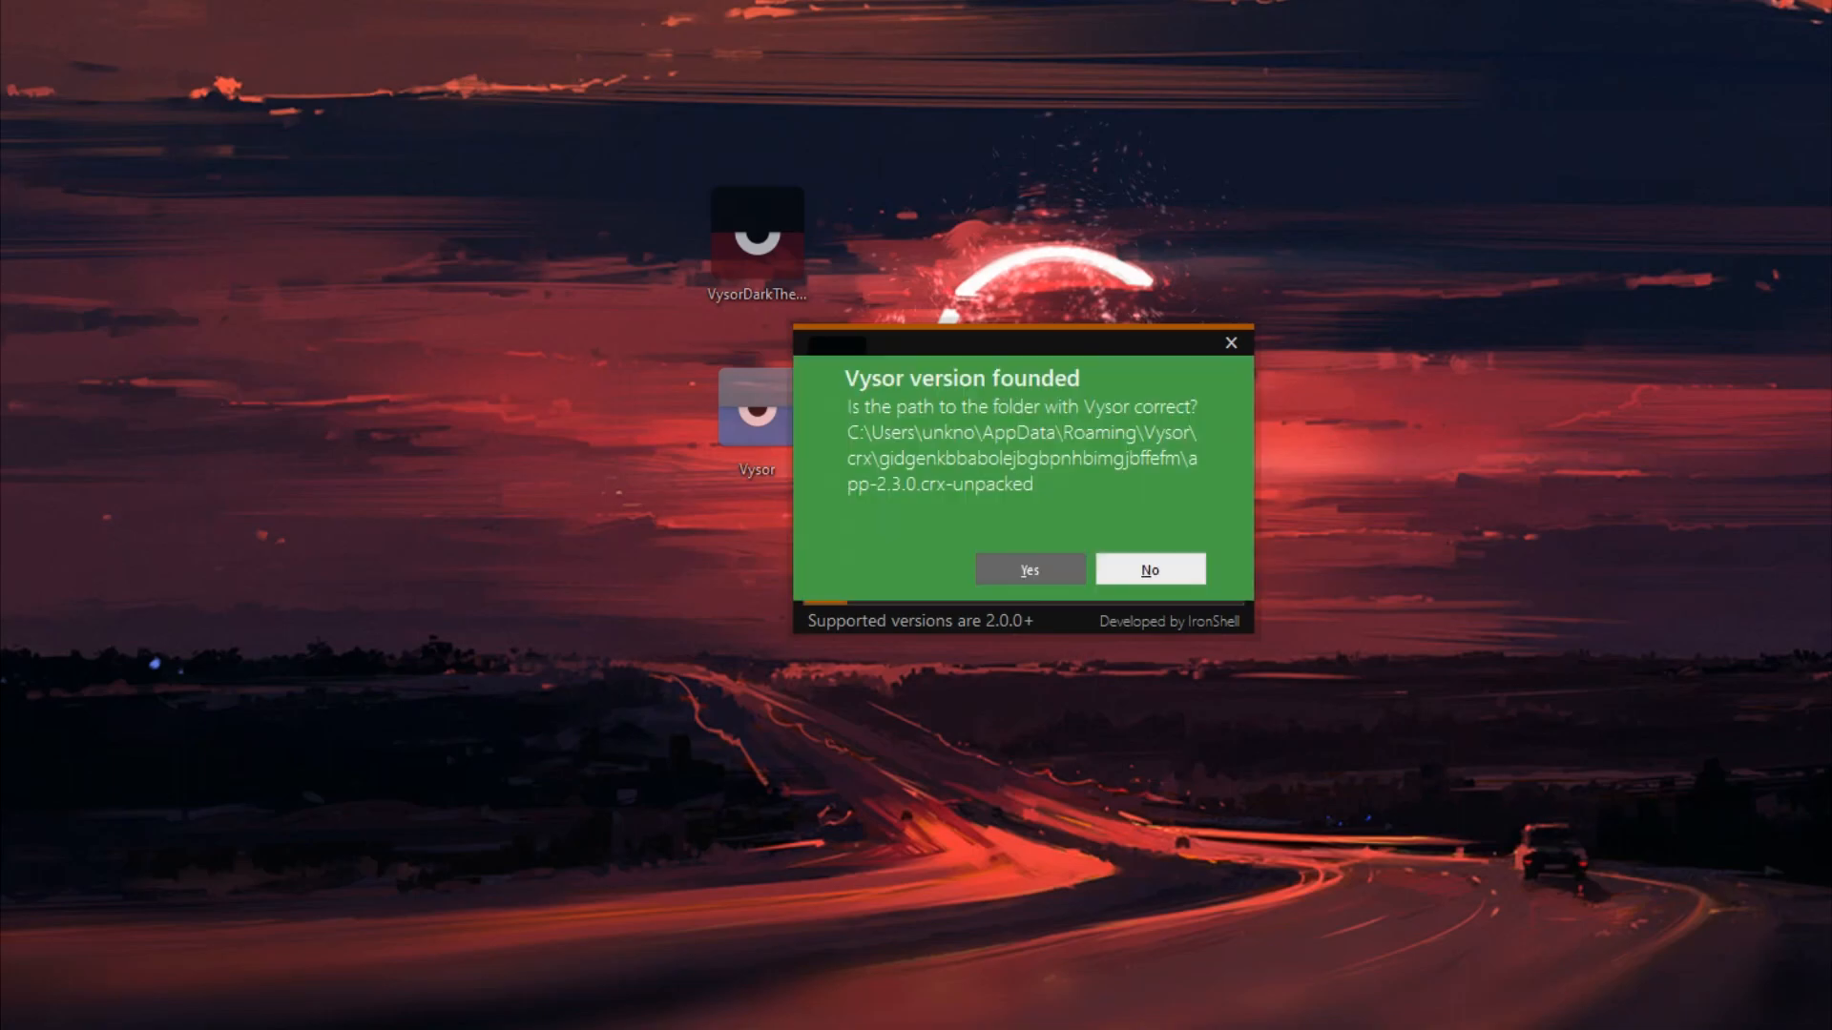
click(1026, 568)
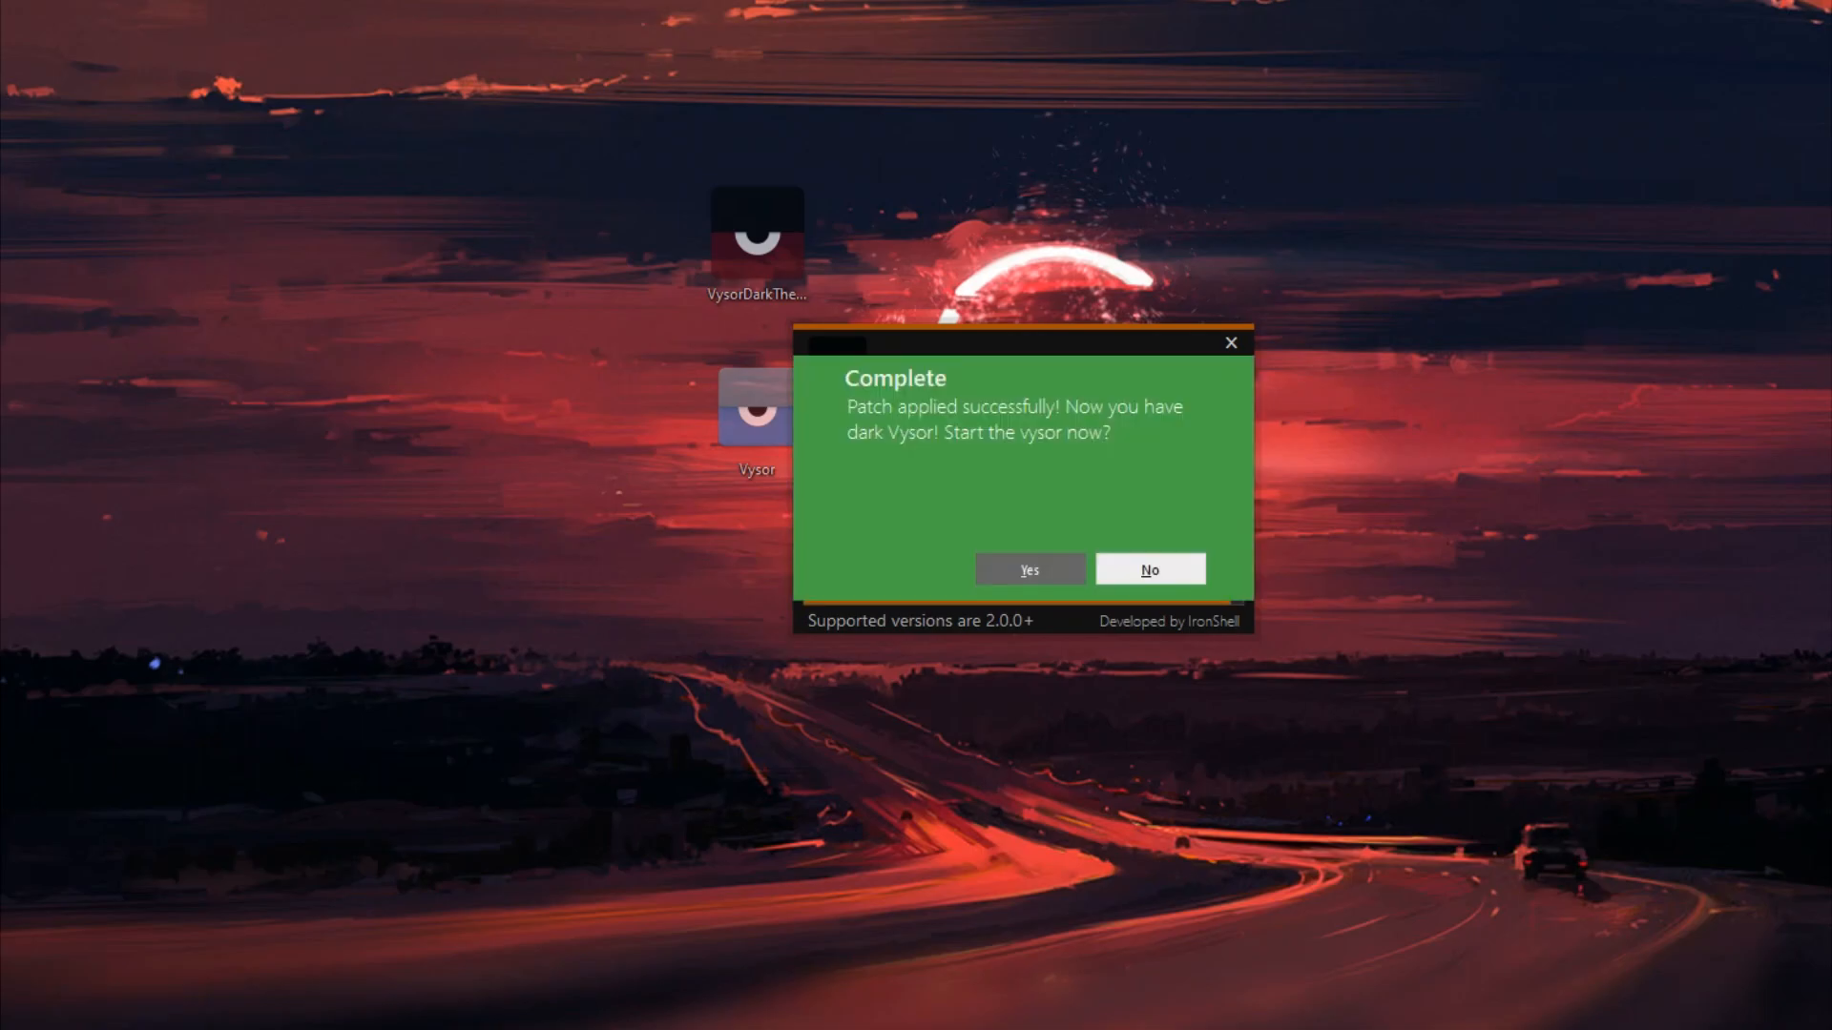
click(1146, 568)
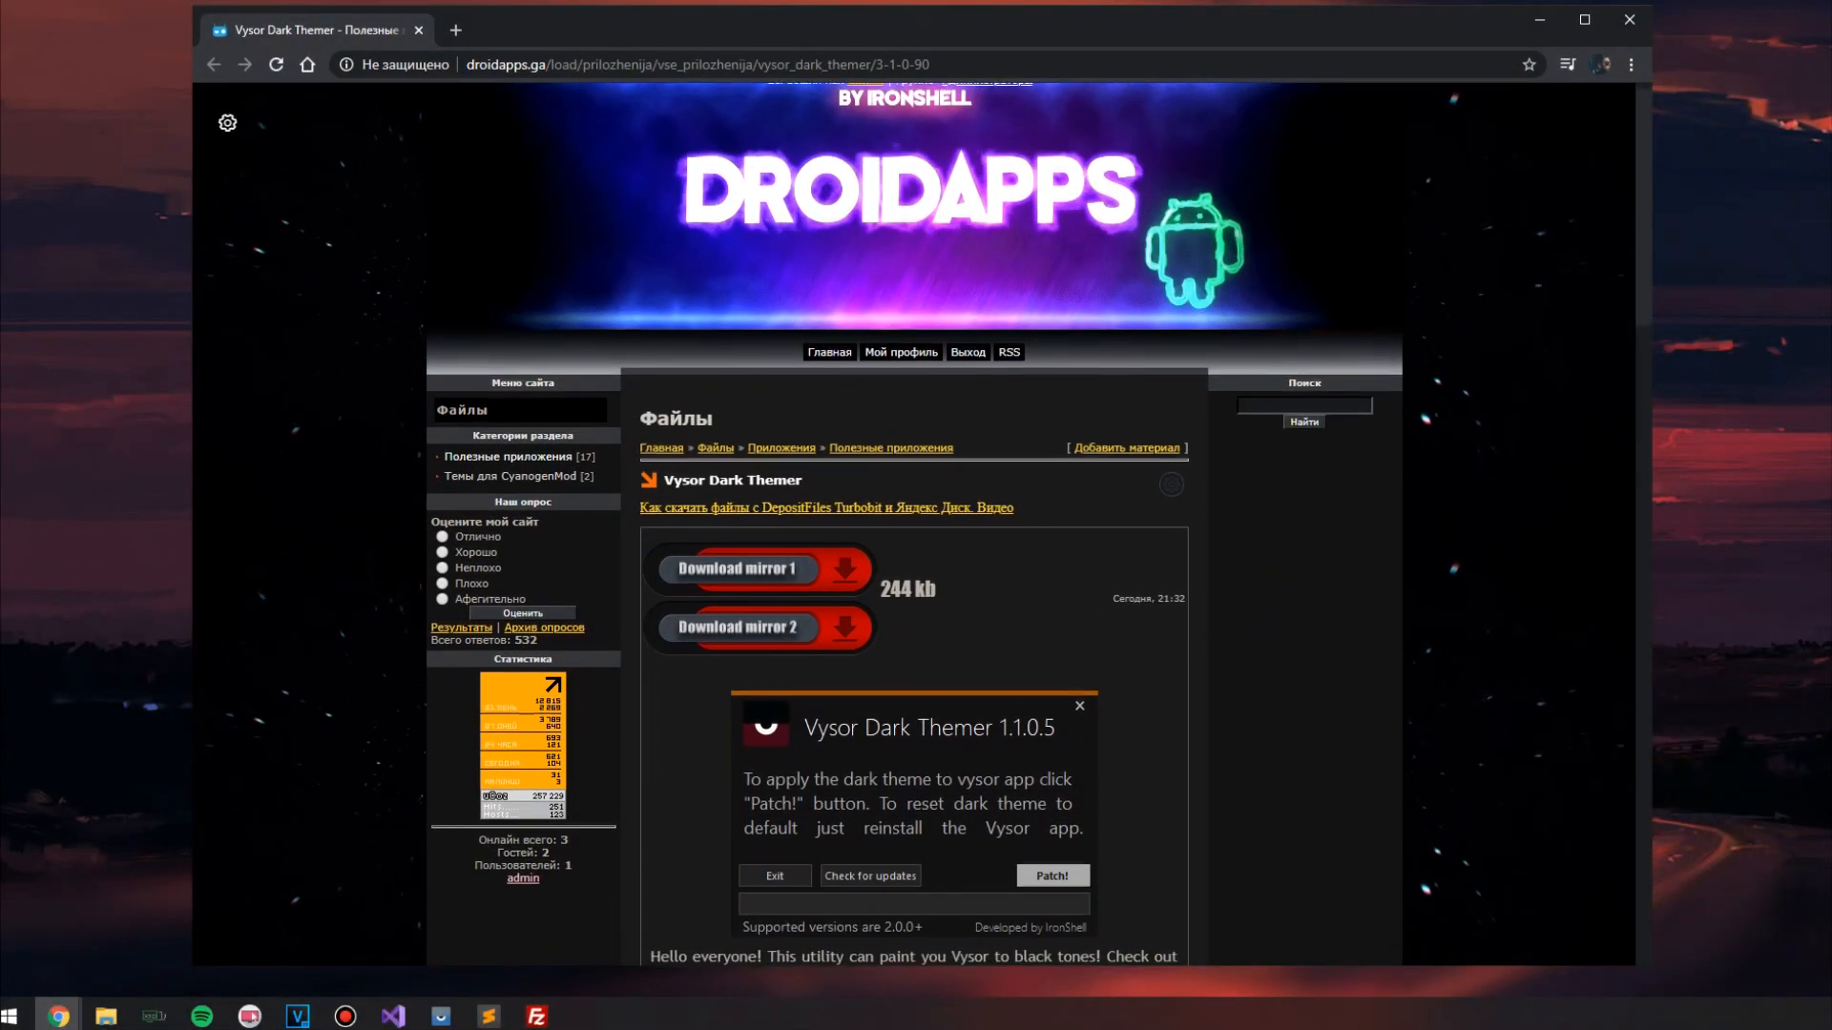
Download VysorDarkTheme.zip from a mirror on the DroidApps page
scroll(down, 3)
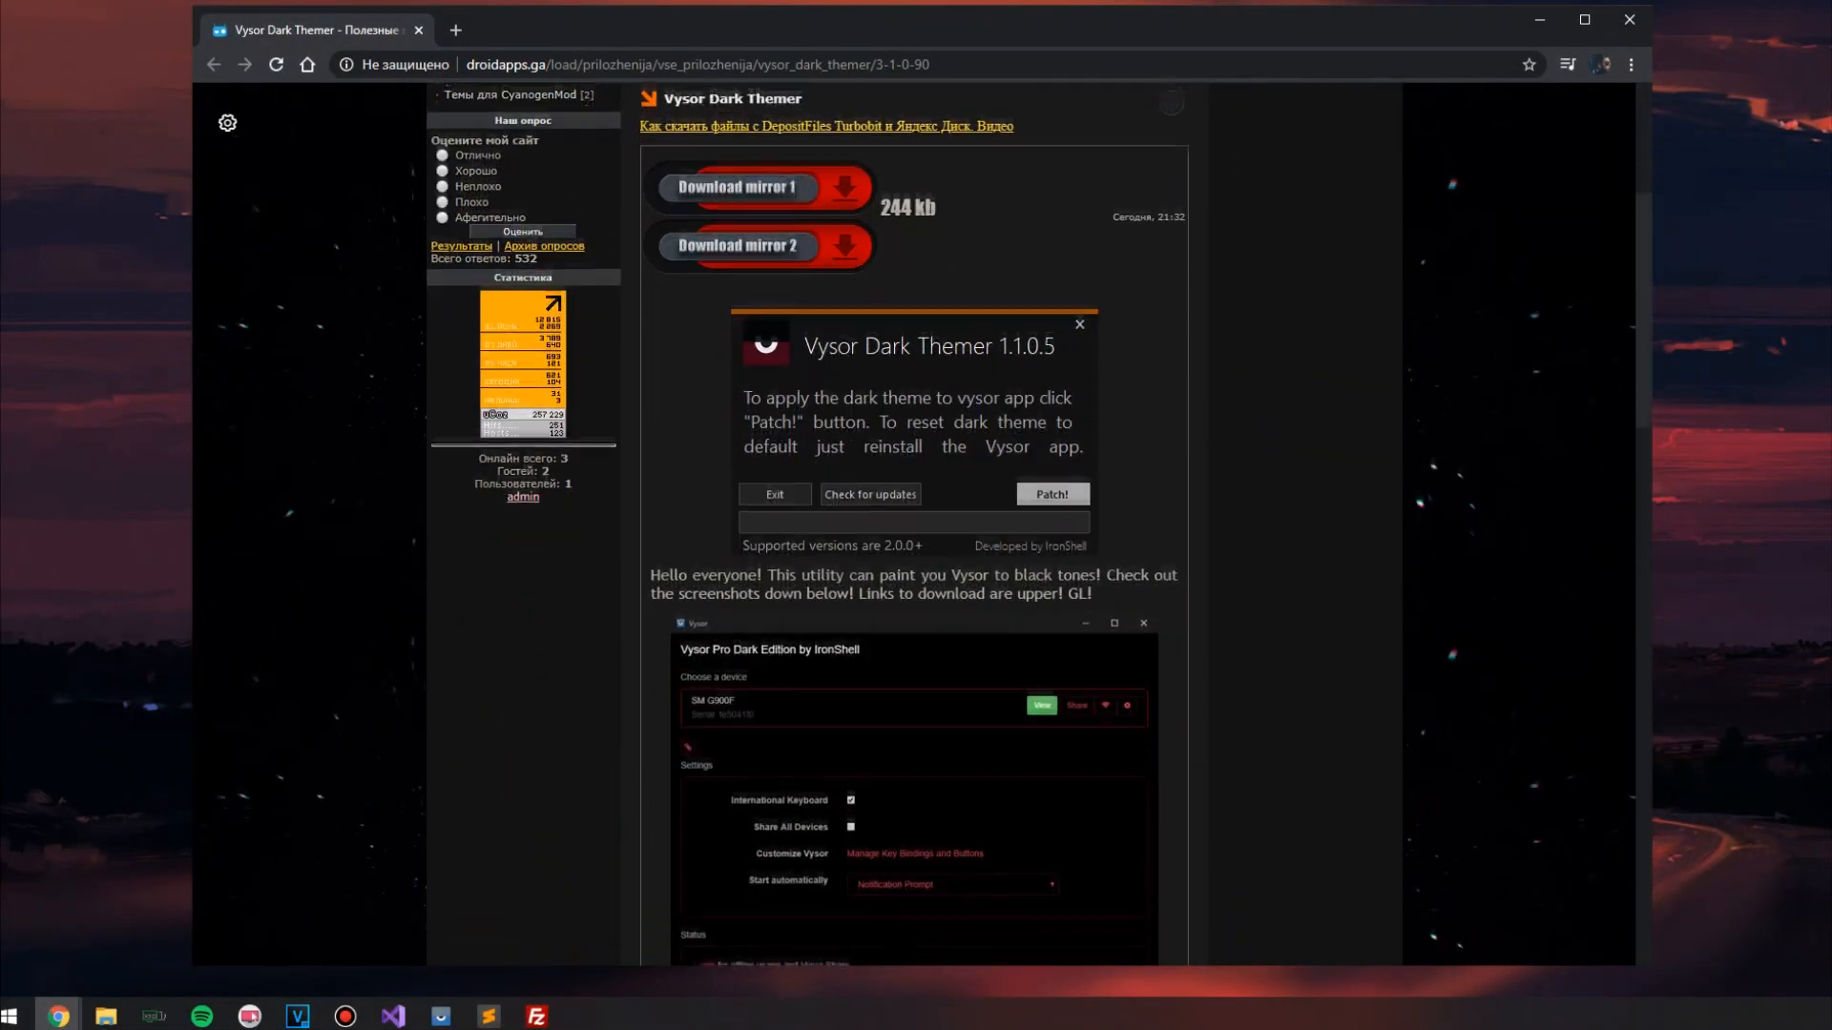
scroll(down, 3)
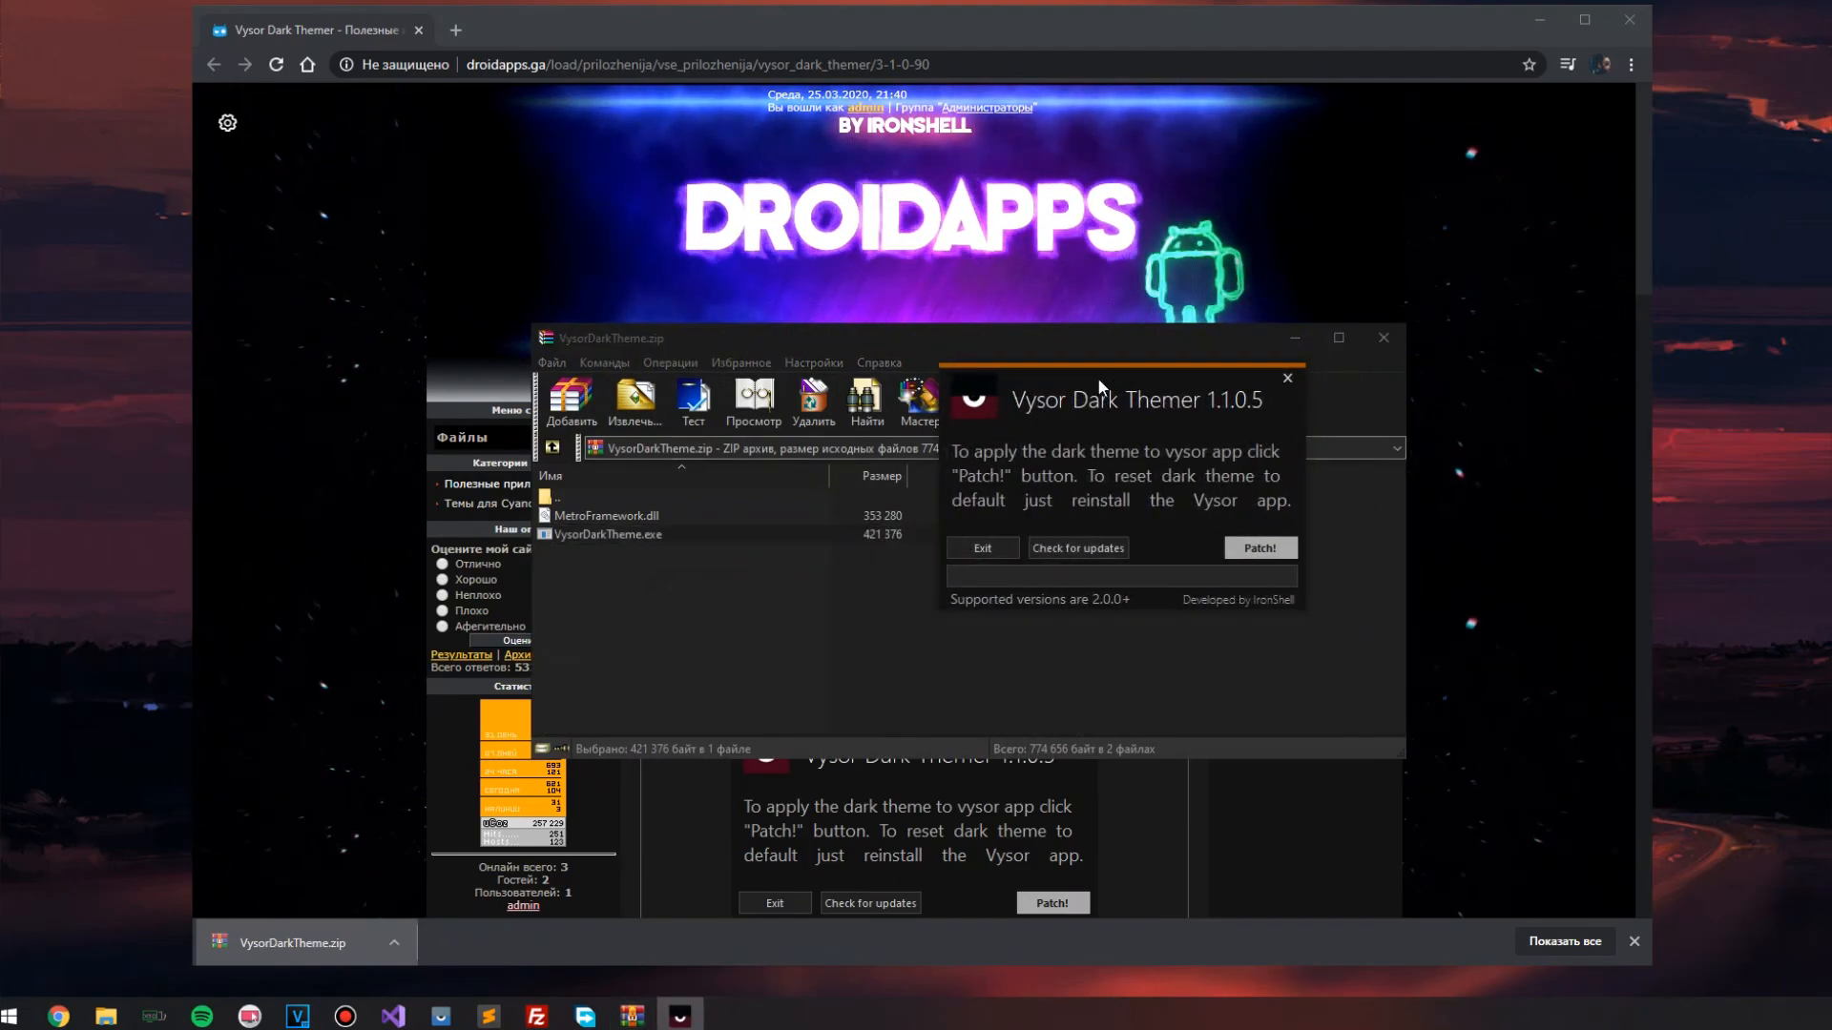
click(1260, 548)
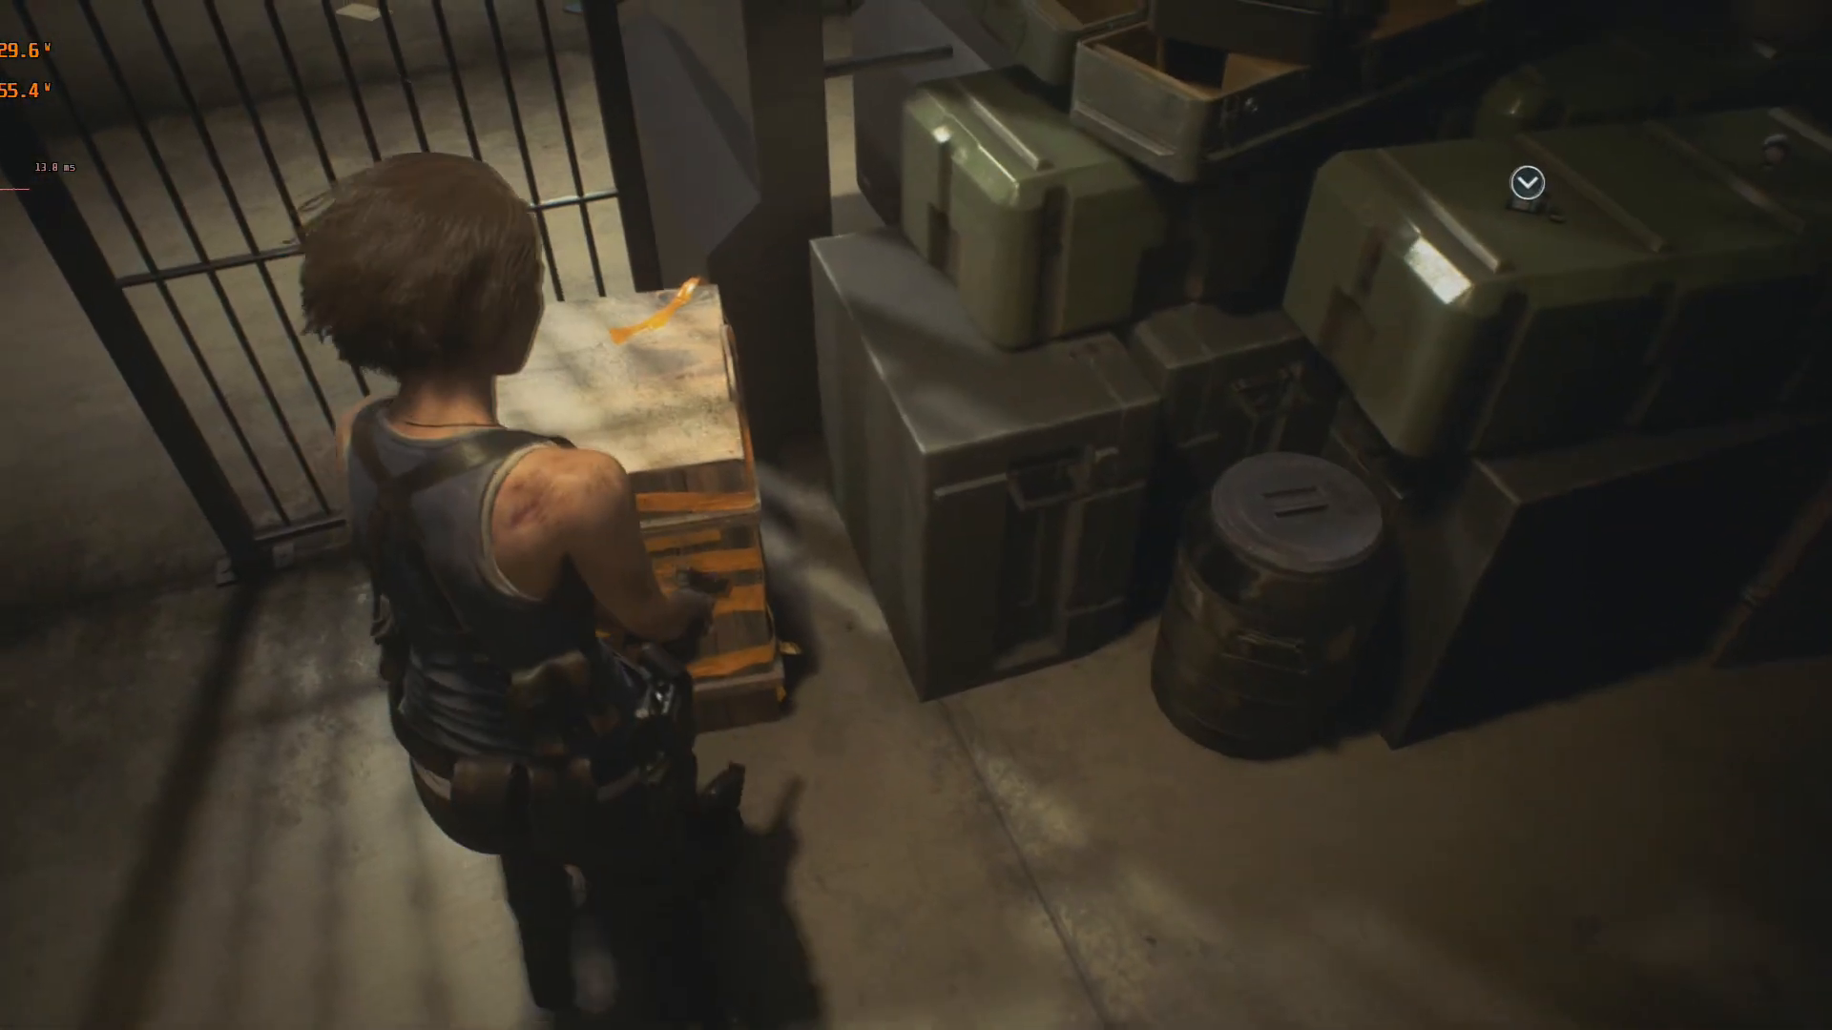
Review Jill's inventory, then pick up the gunpowder and dismiss its message
key(Tab)
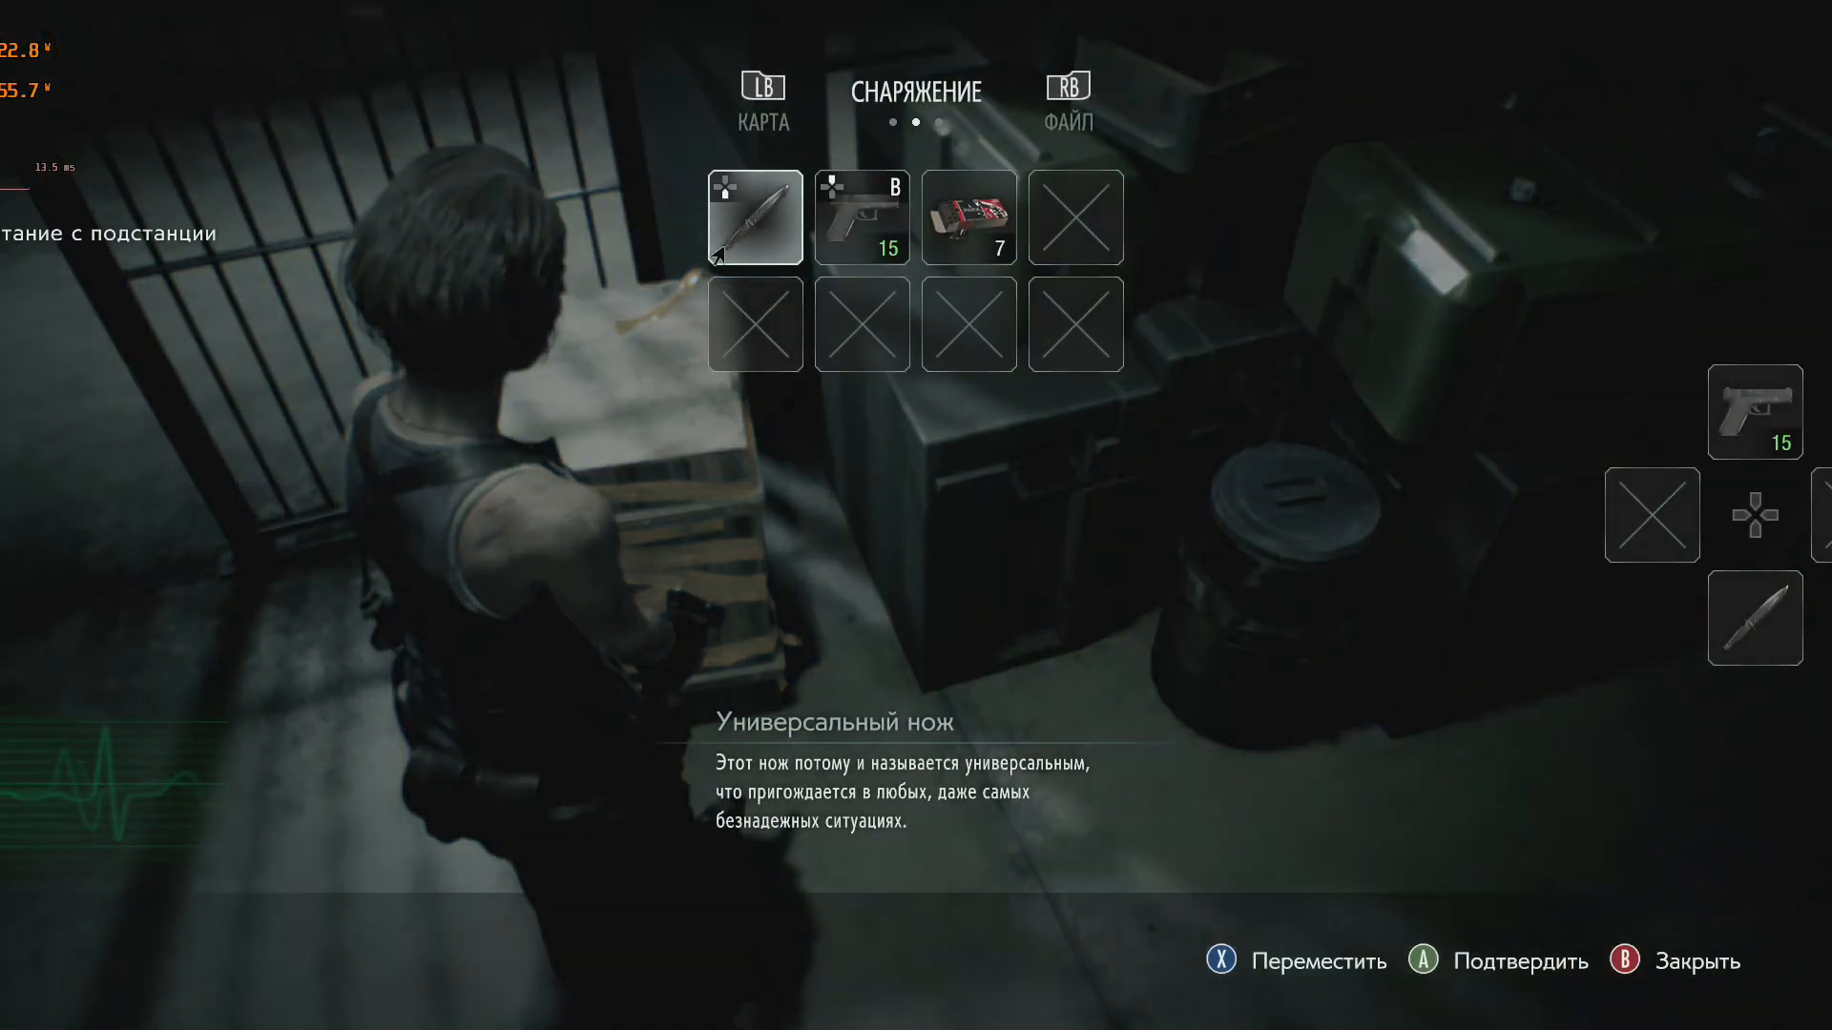
key(b)
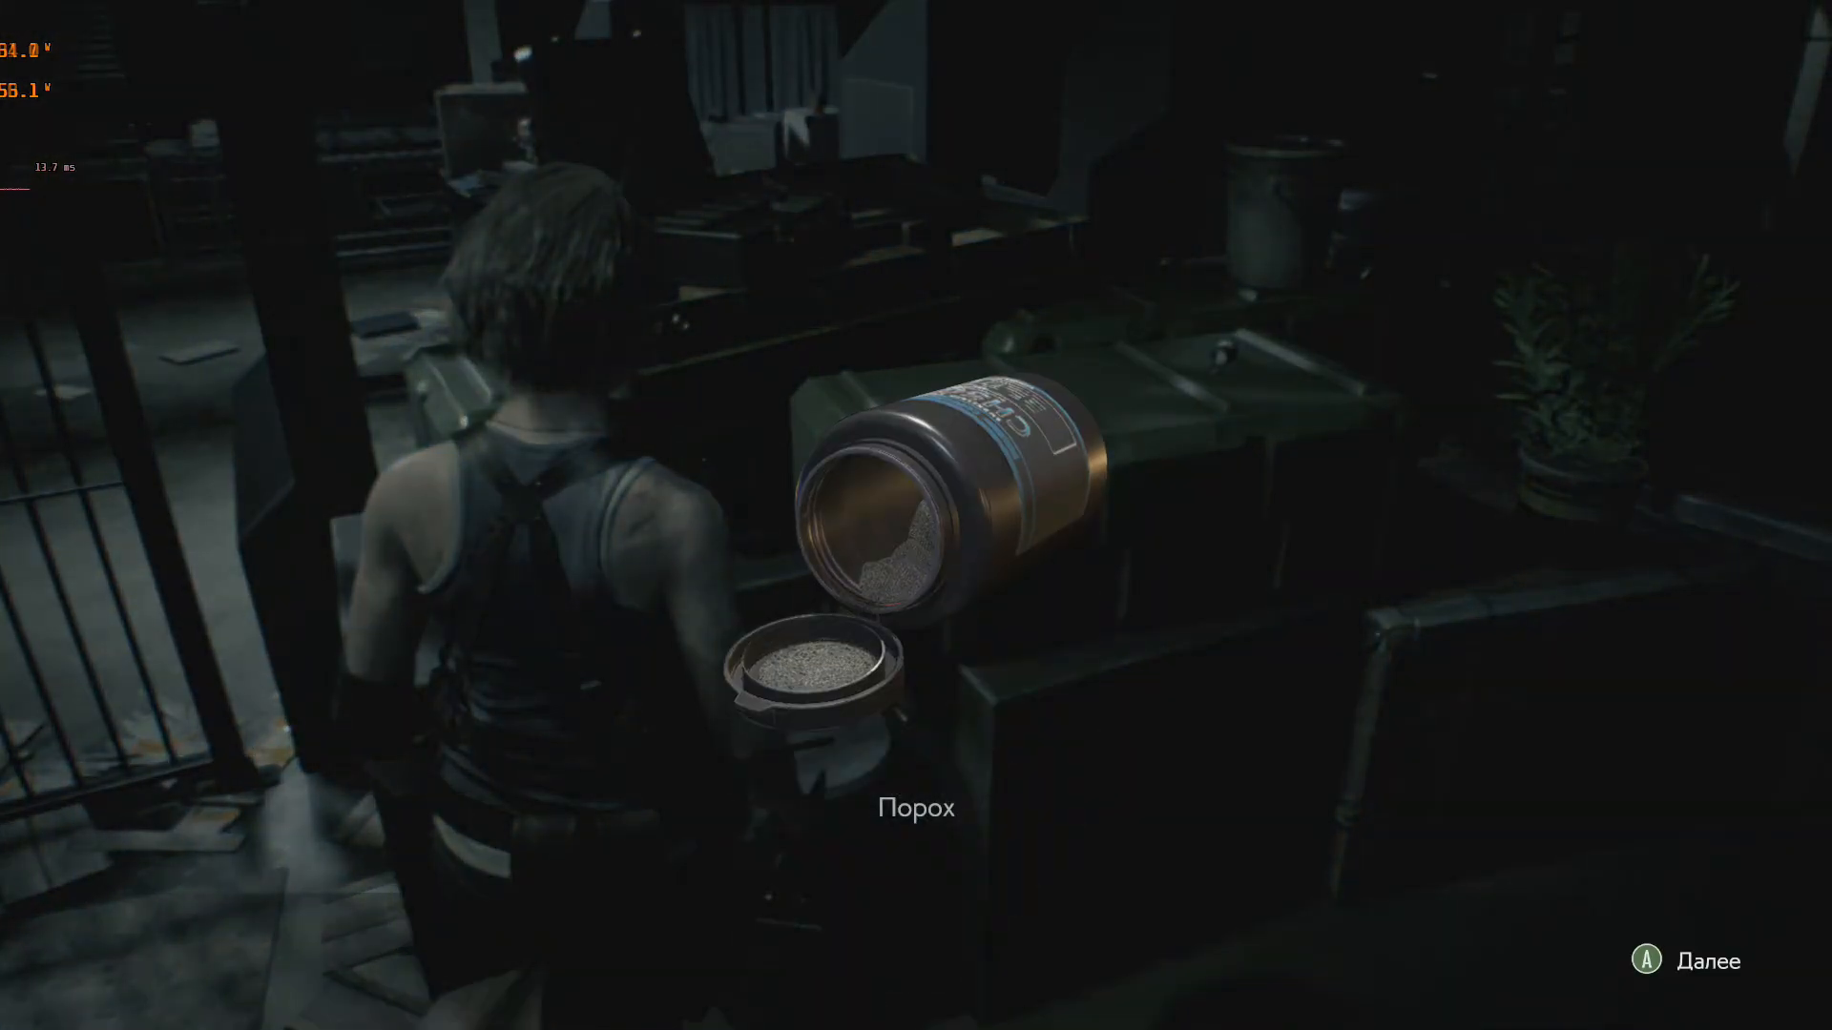
click(1647, 960)
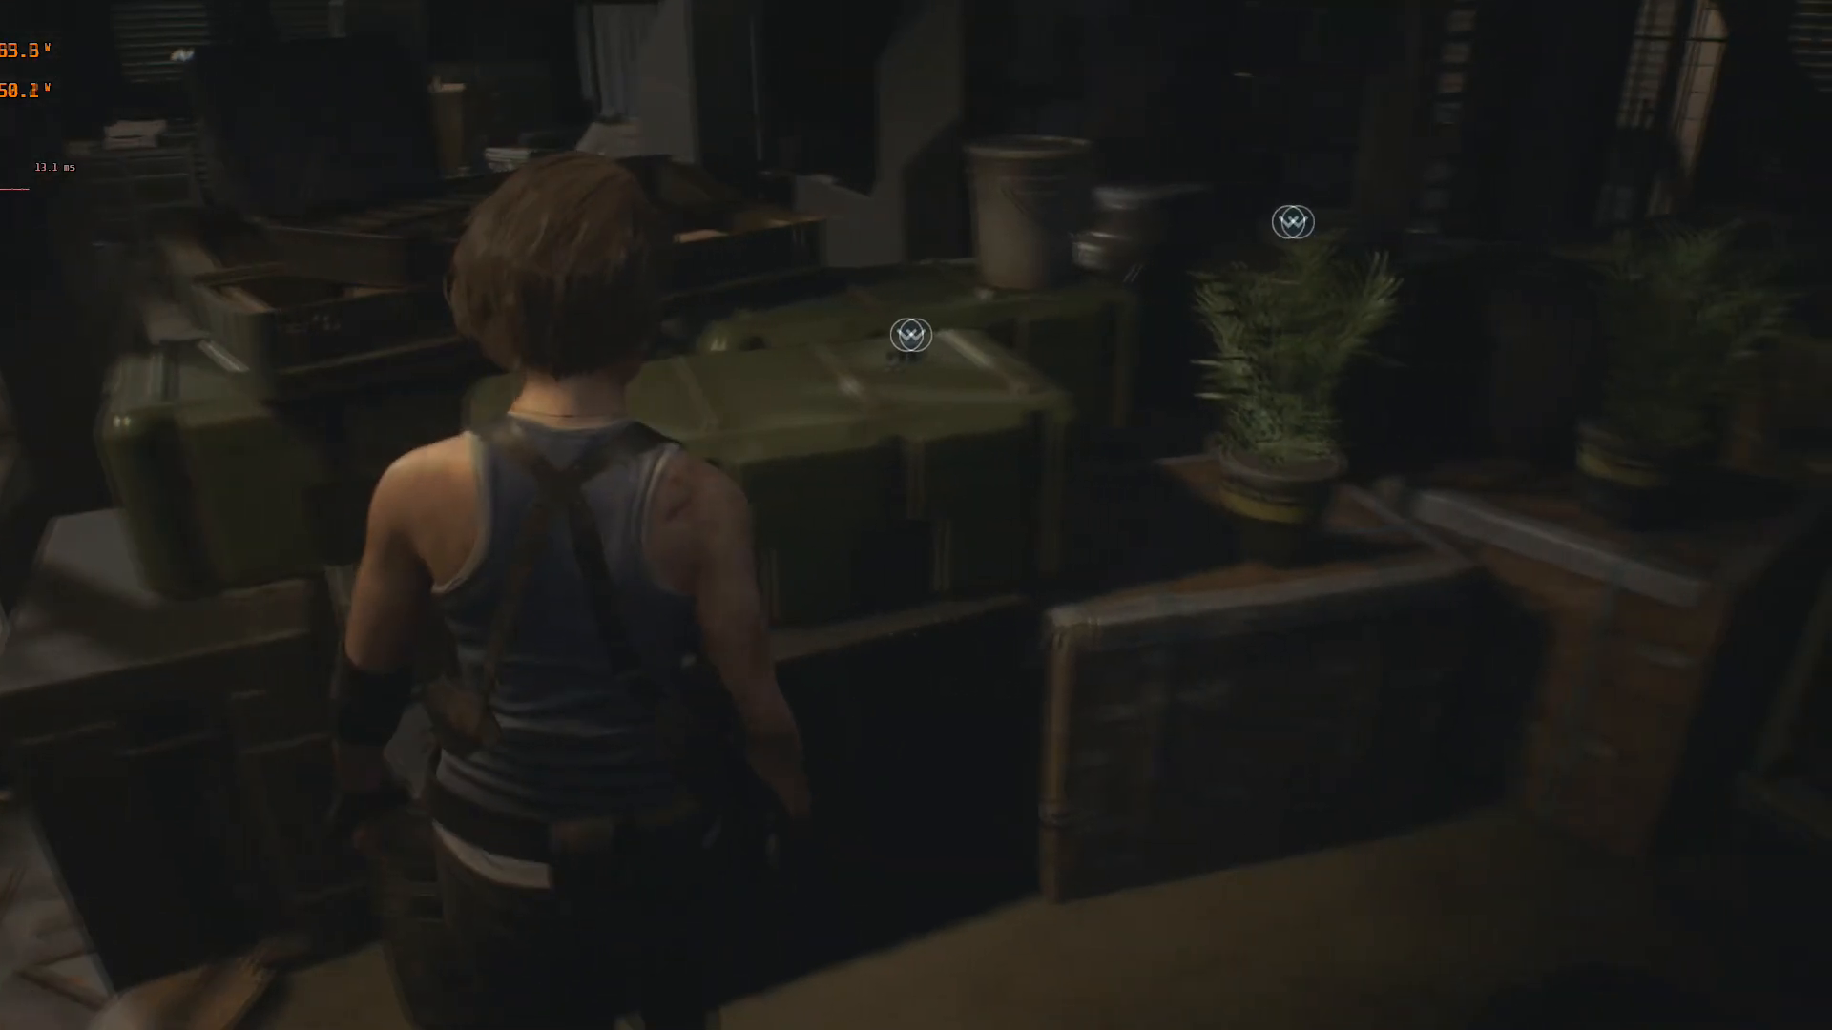